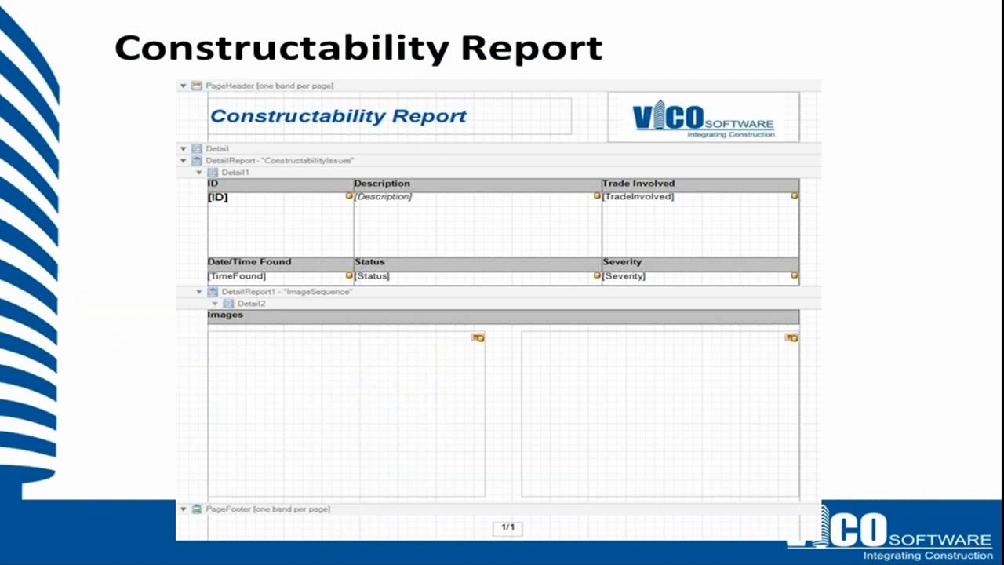
mouse_move(554, 201)
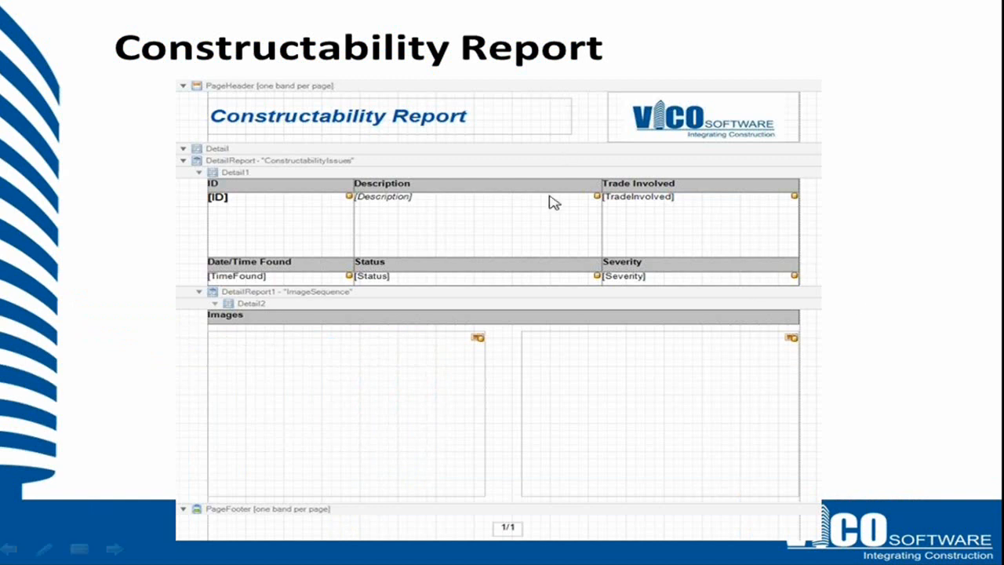
mouse_move(503, 200)
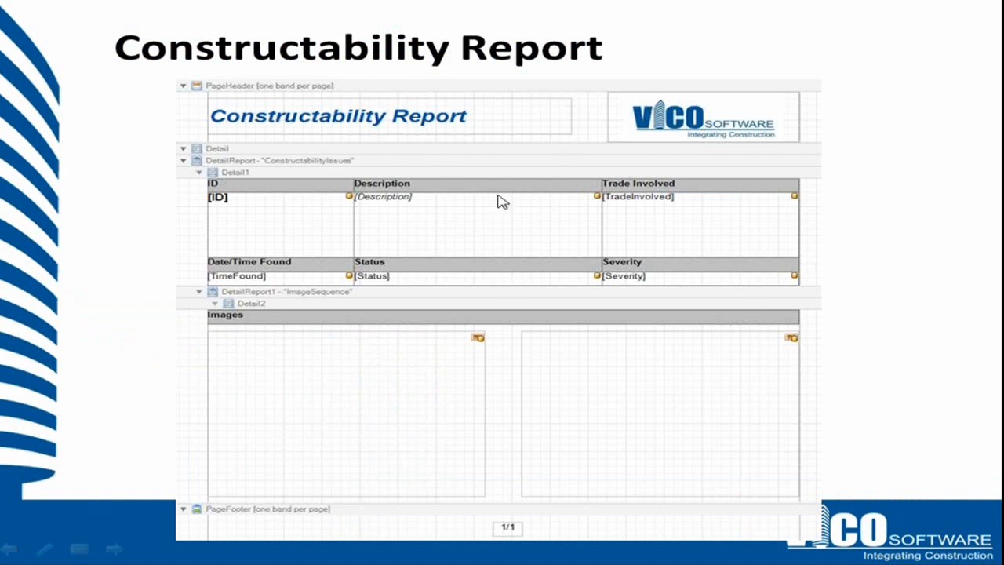
mouse_move(348, 169)
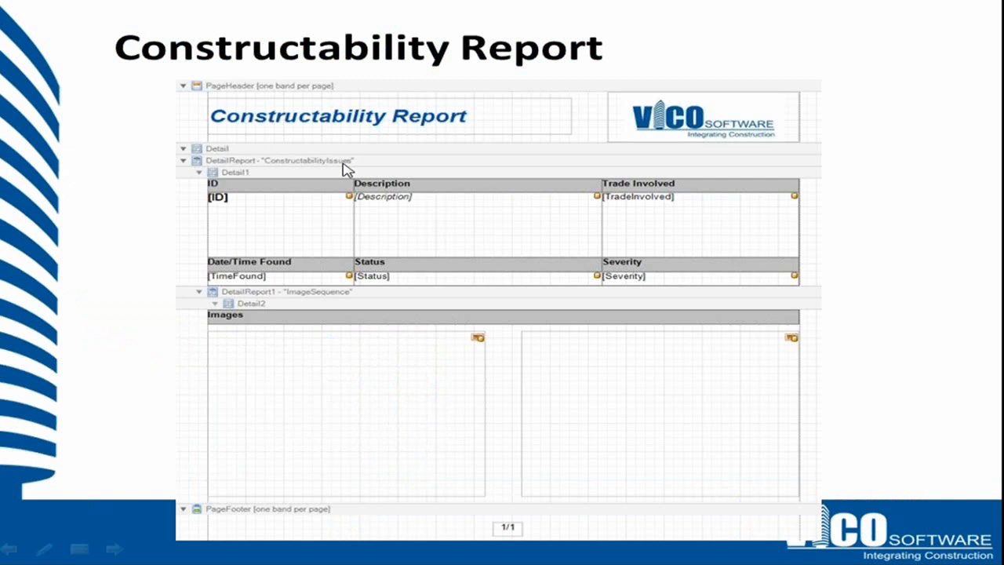
mouse_move(400, 294)
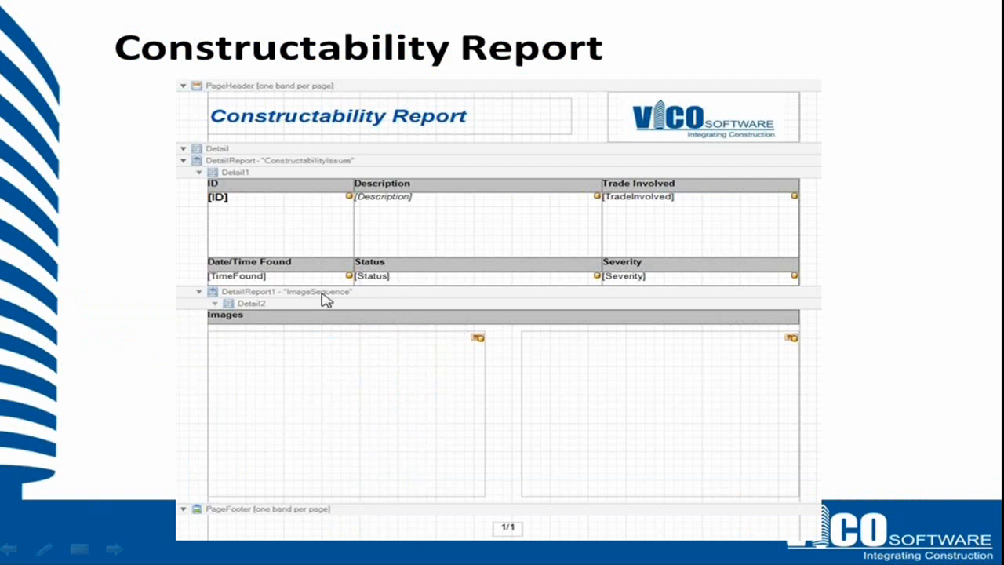
mouse_move(303, 301)
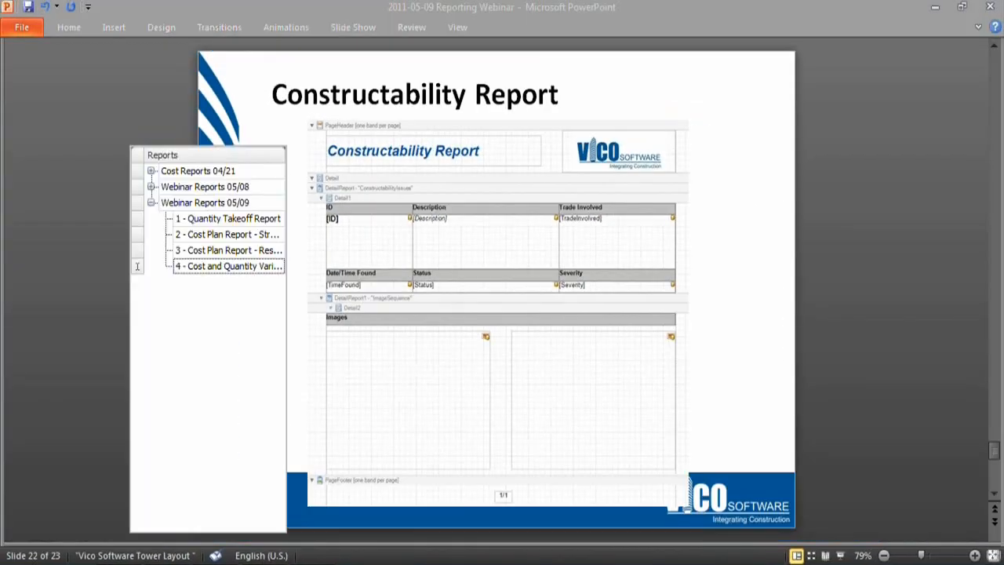
Duplicate the Cost Plan Report - Resources template and rename the copy to Constructability Report.
right_click(228, 265)
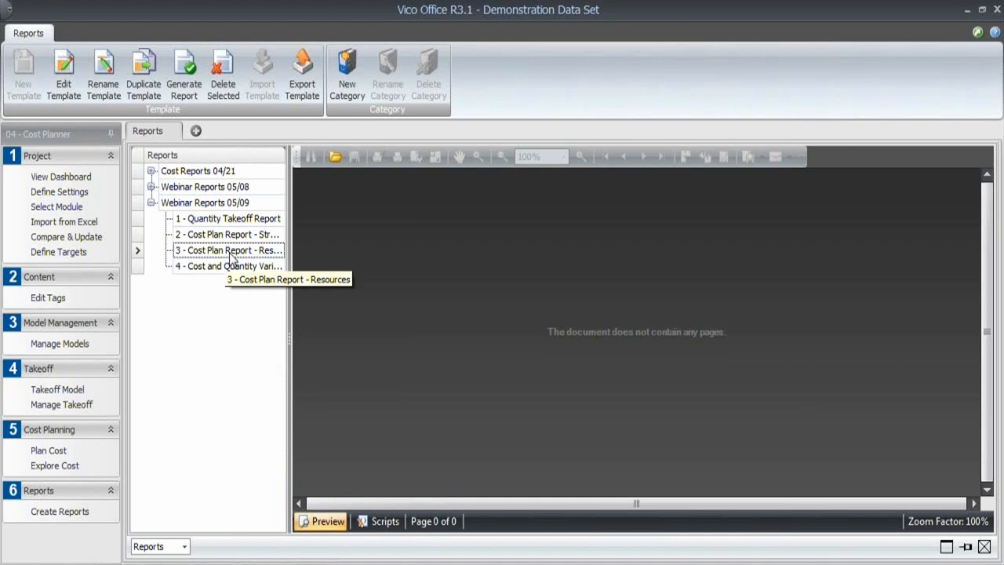
click(143, 76)
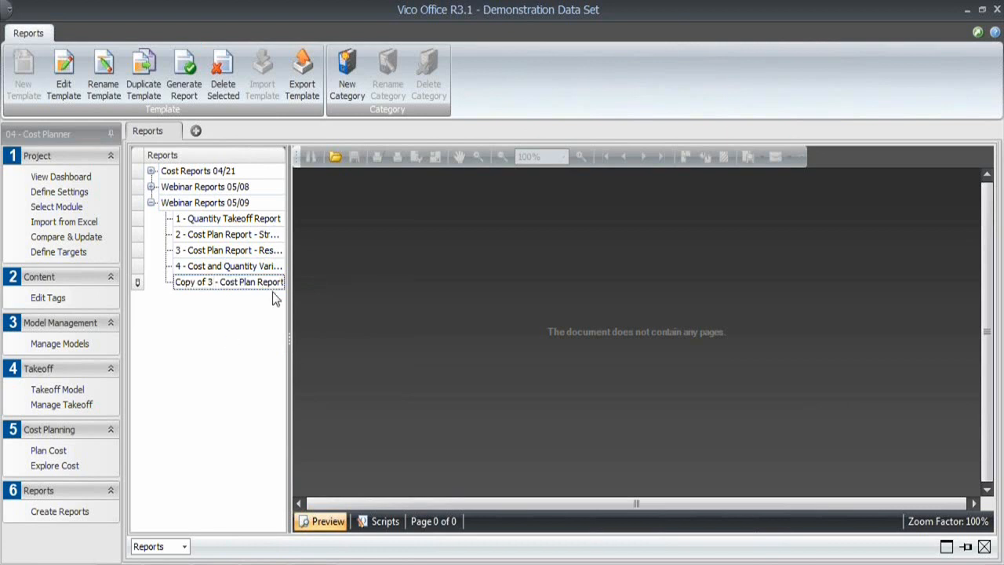
double_click(192, 282)
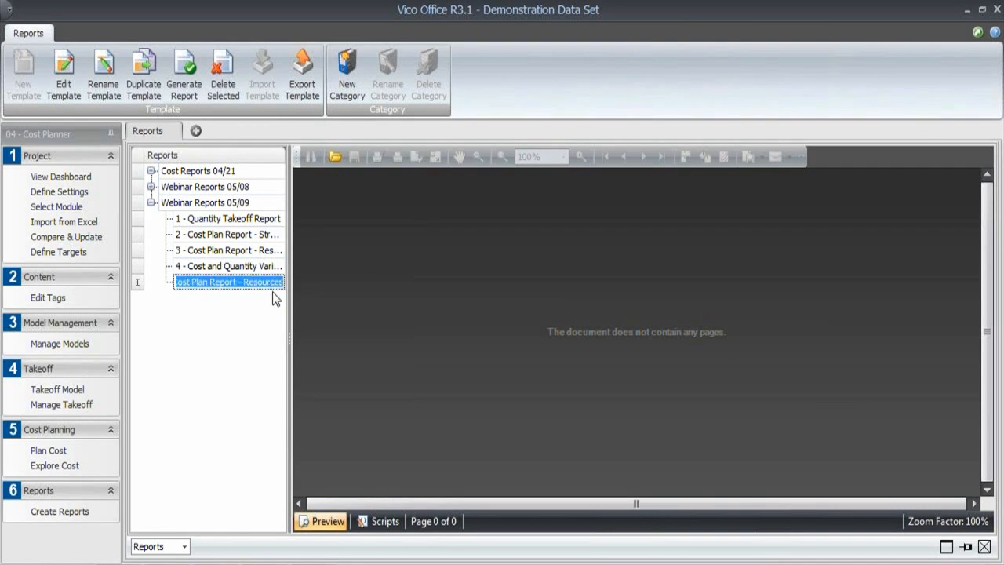
text(Constructability Re)
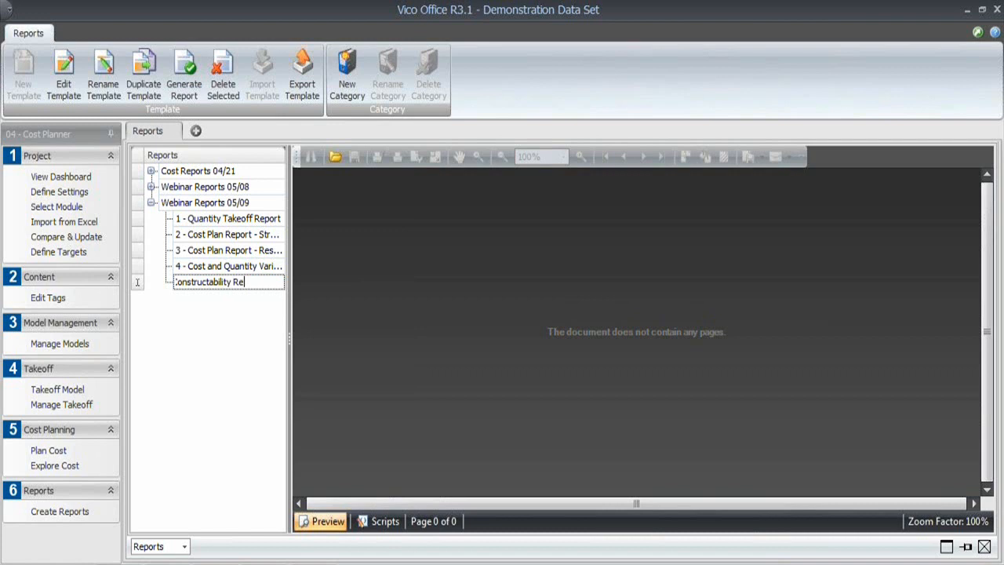
Open the Constructability Report template in the Report Designer for editing.
right_click(227, 282)
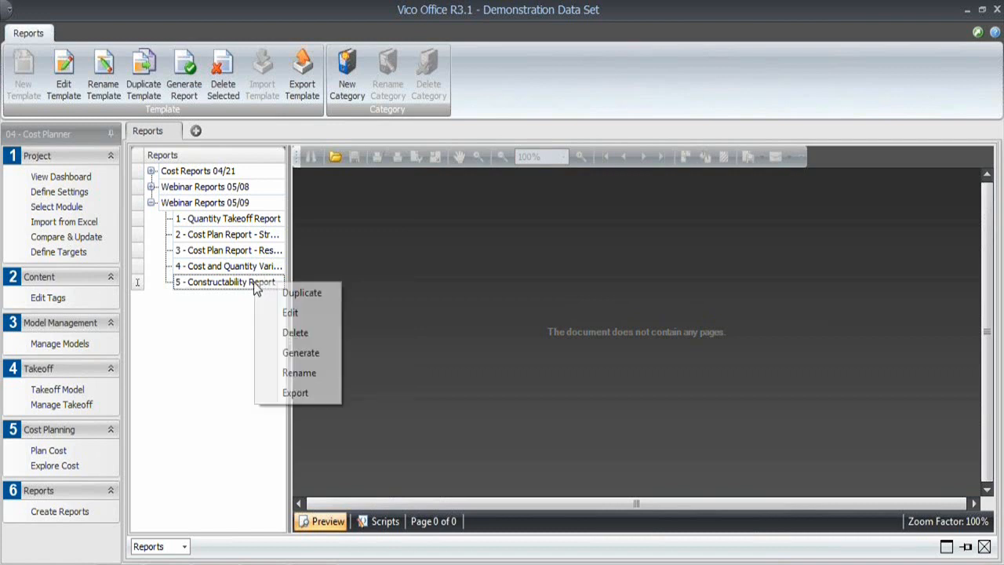
click(297, 317)
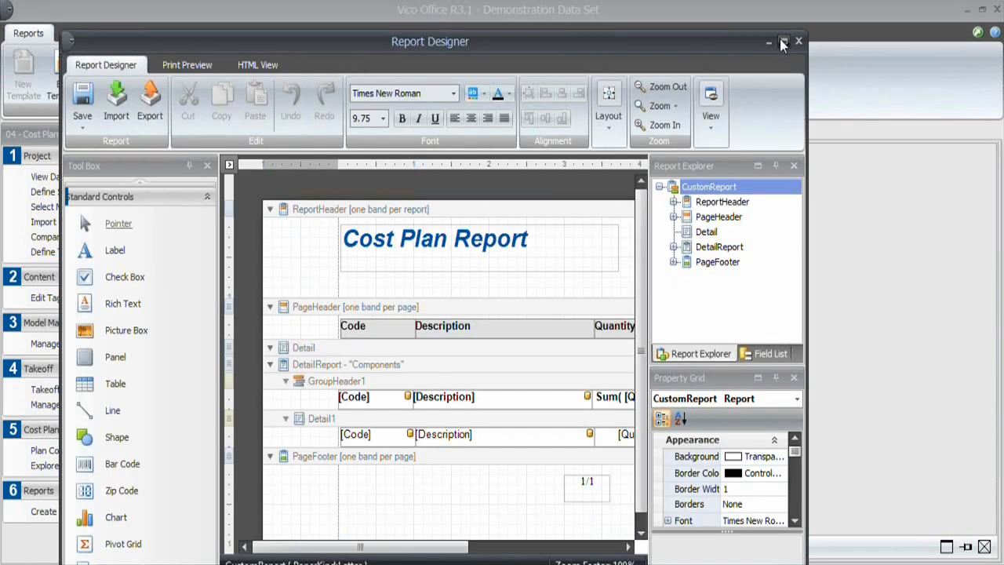
Maximize the Report Designer and delete the Components detail report band.
click(783, 41)
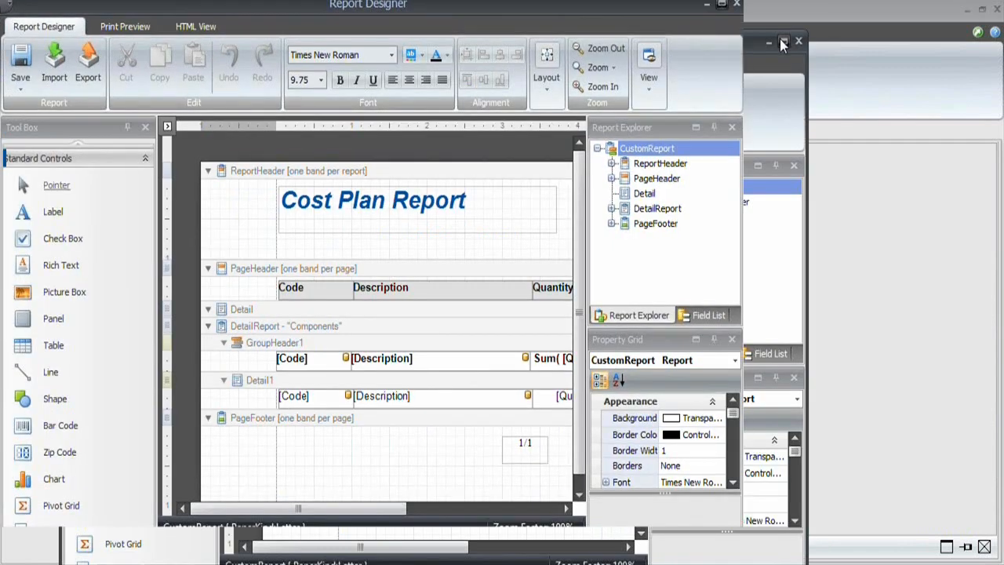
click(783, 41)
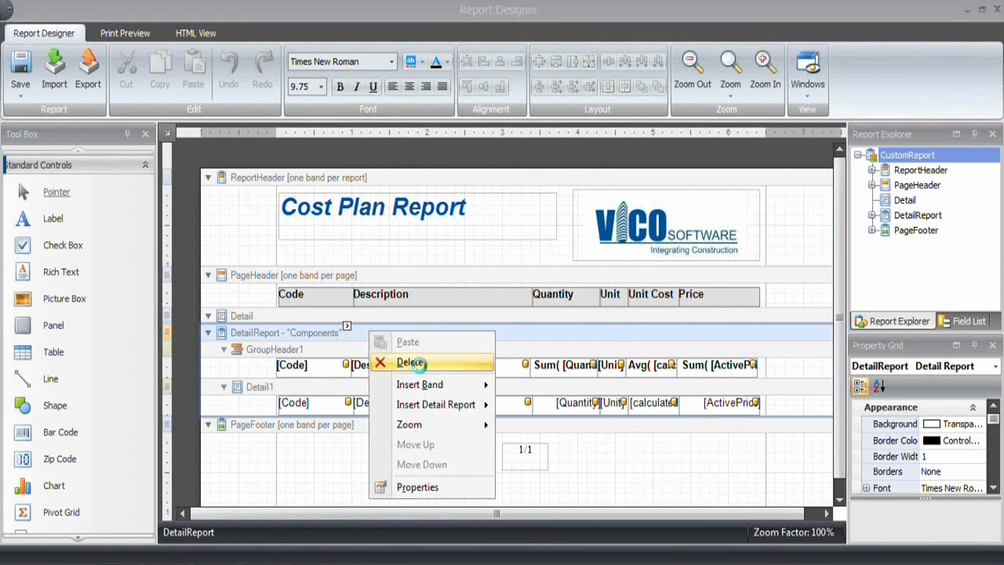
click(411, 361)
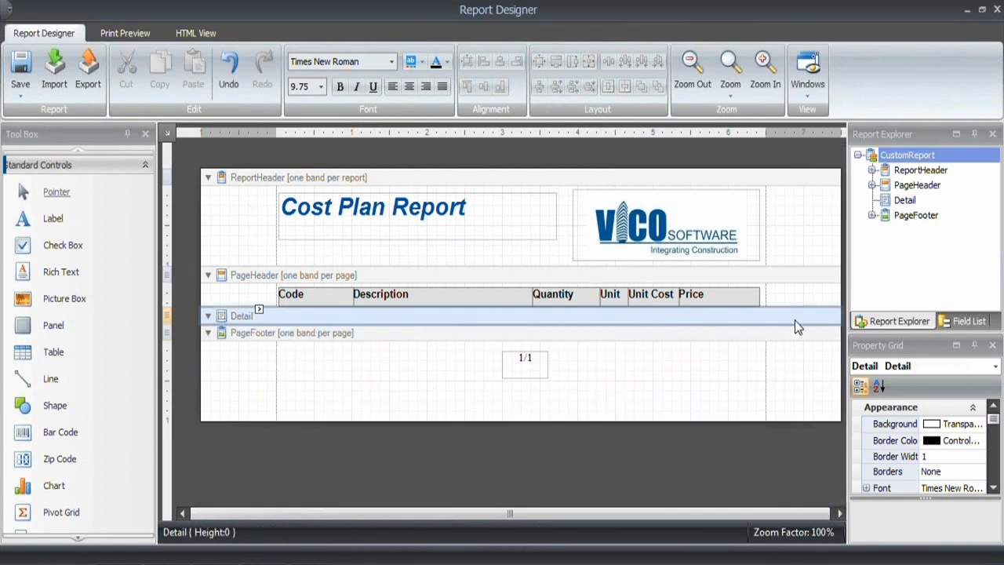
Insert a ConstructabilityIssues detail report with a nested ImageSequence detail report beneath it.
right_click(518, 282)
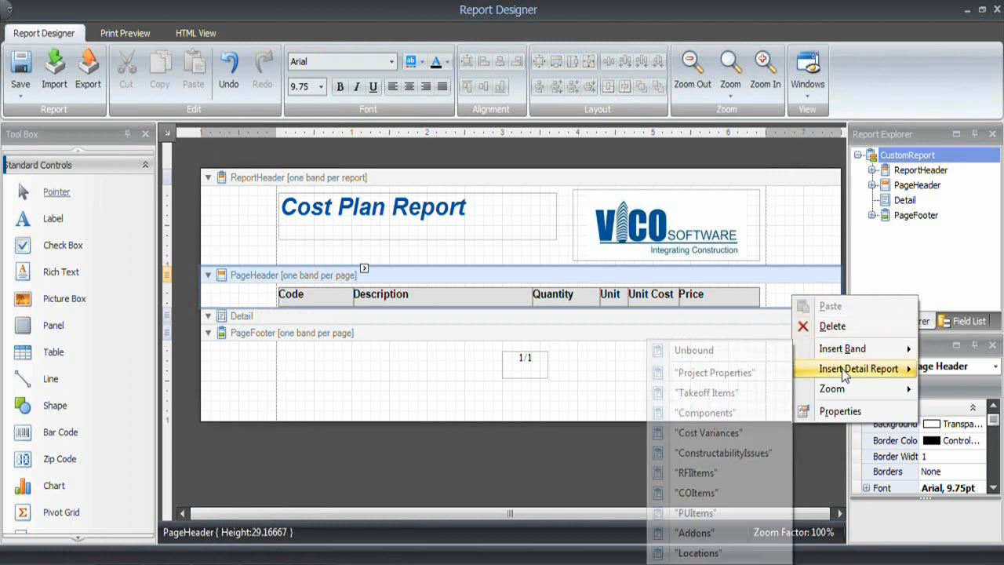
mouse_move(722, 452)
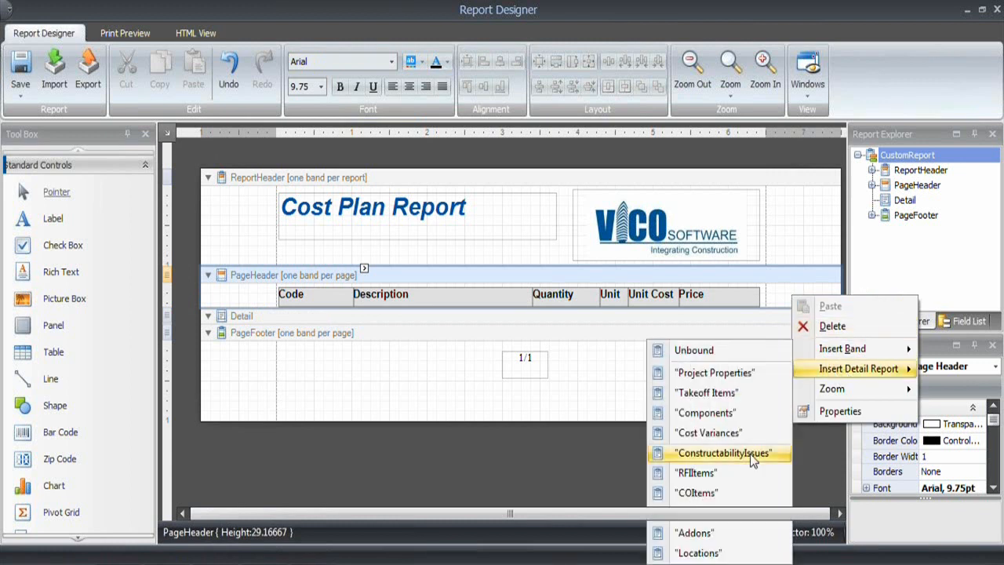
click(722, 451)
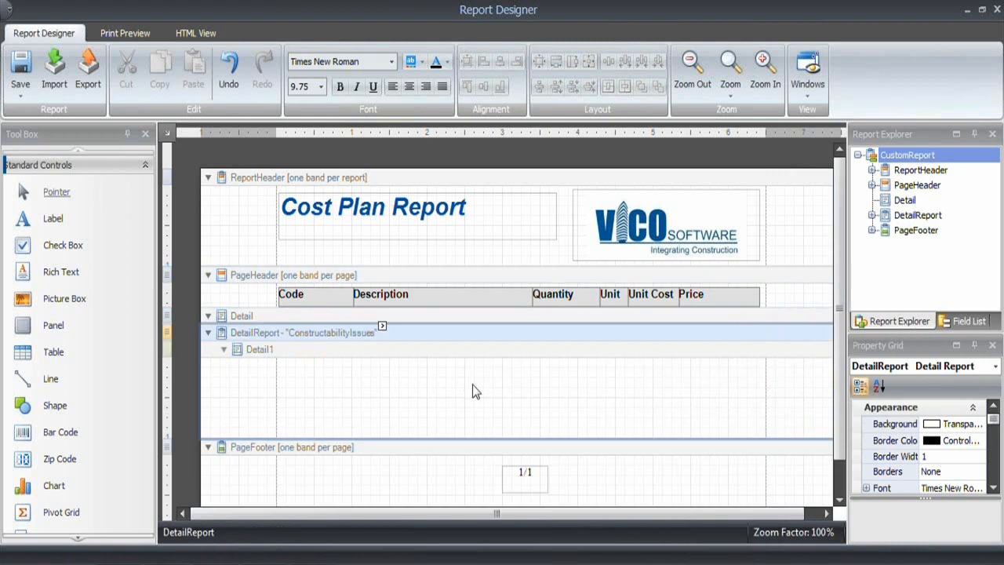
click(260, 348)
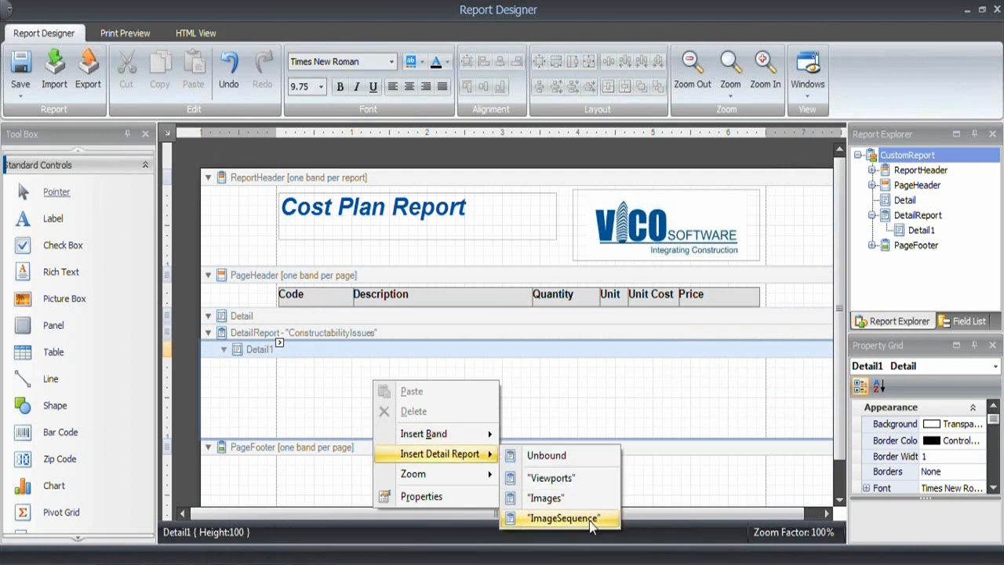
click(562, 518)
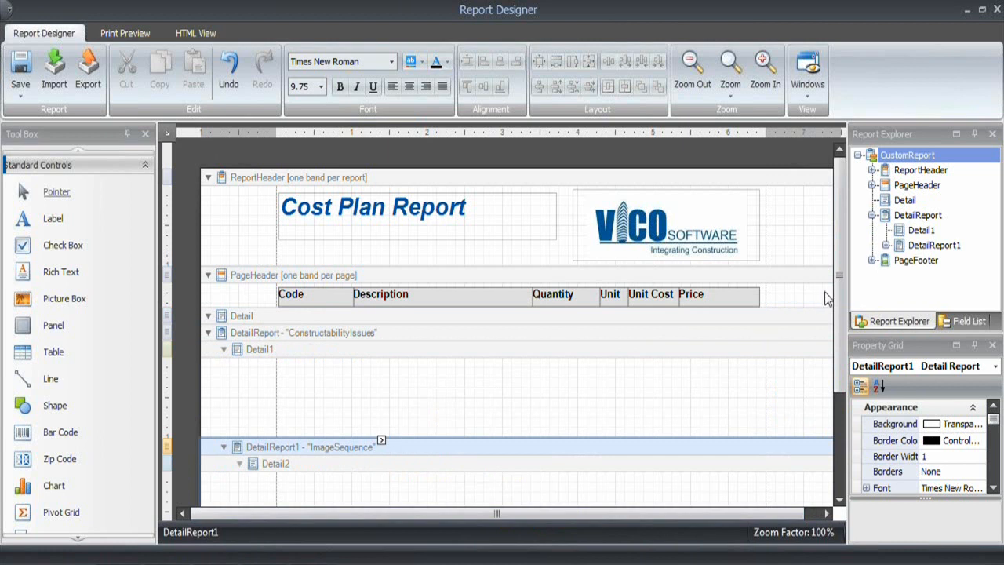
scroll(up, 3)
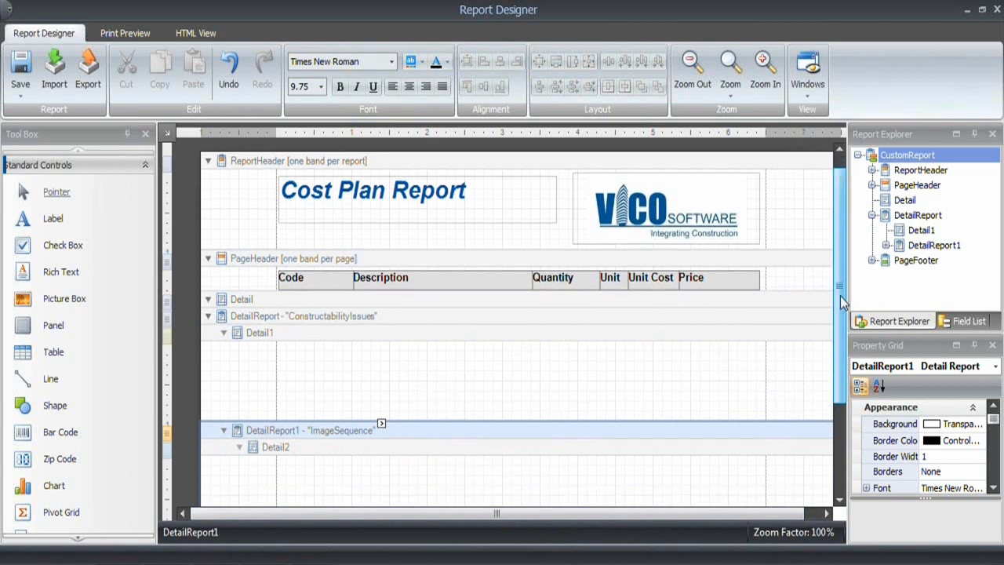
scroll(down, 3)
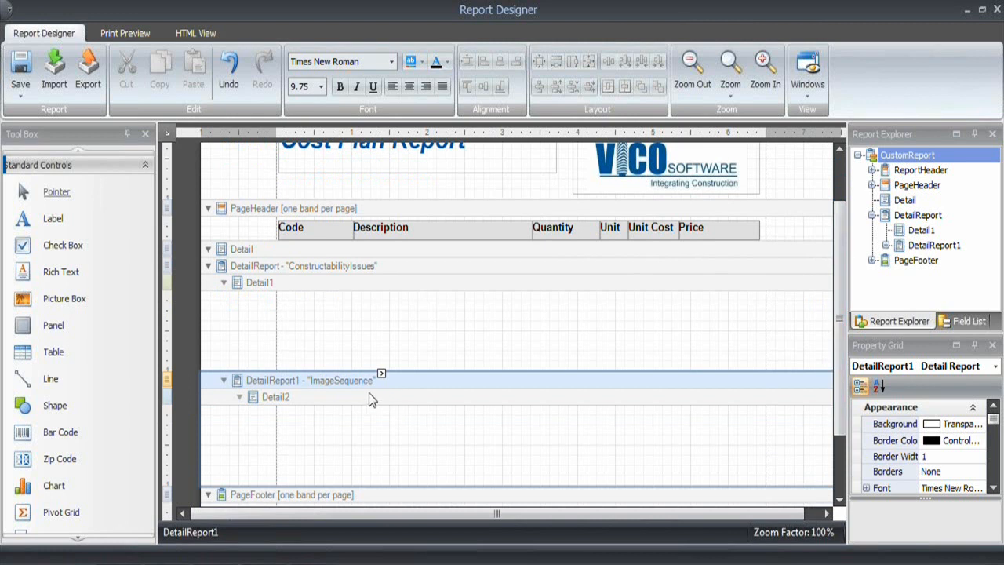
mouse_move(276, 302)
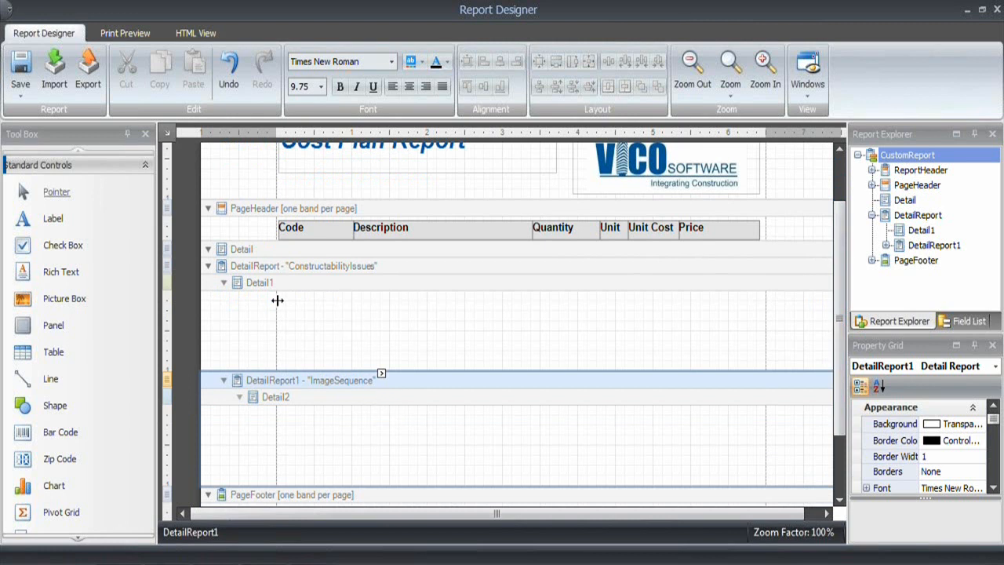
mouse_move(53, 351)
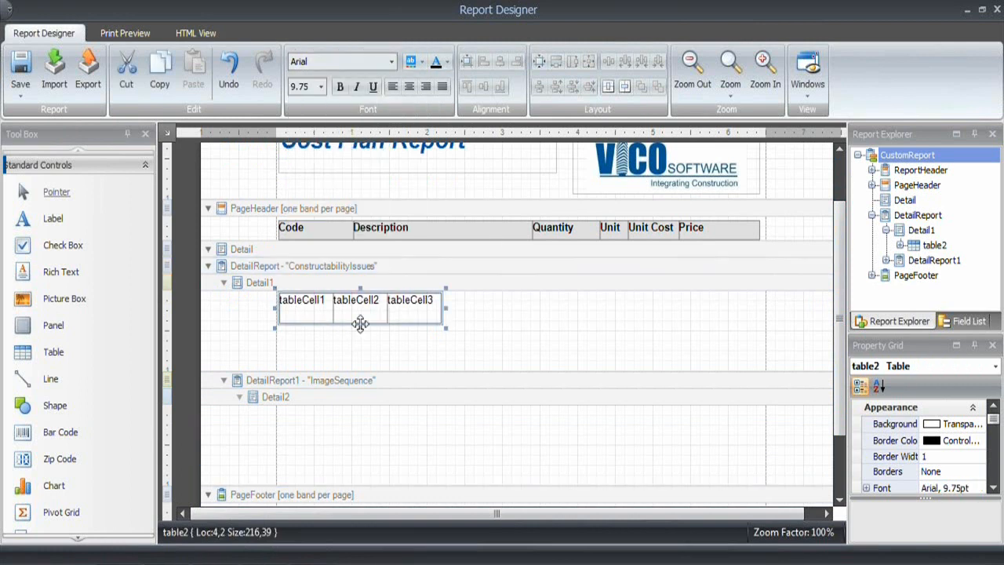
Place a table in the issues detail band and add another row below.
drag(361, 322, 361, 311)
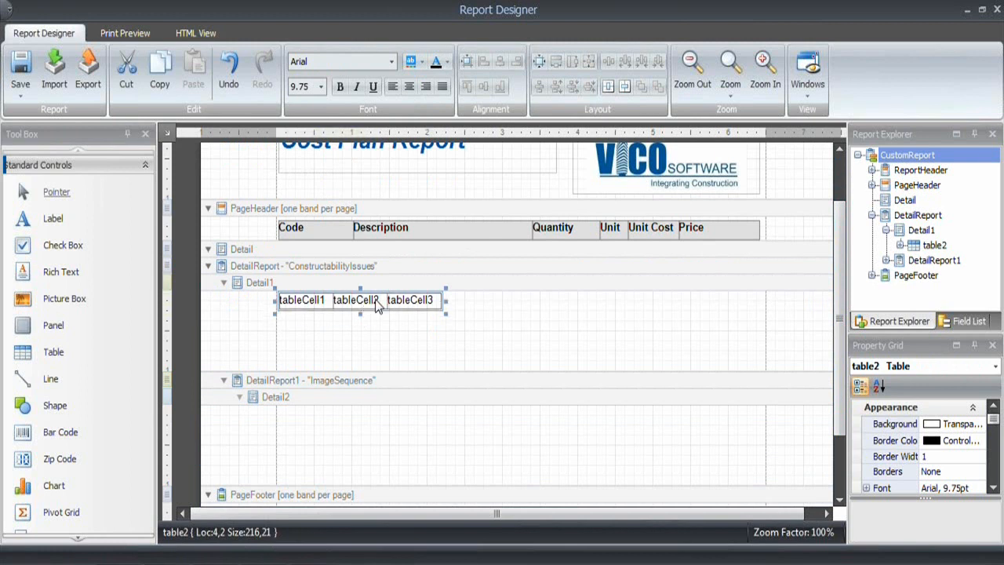
right_click(354, 300)
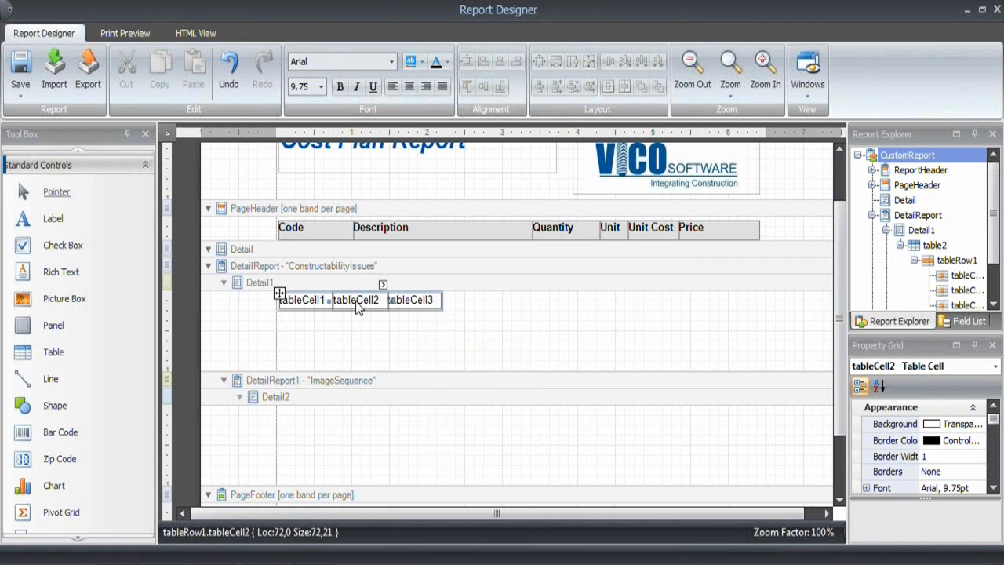
right_click(358, 300)
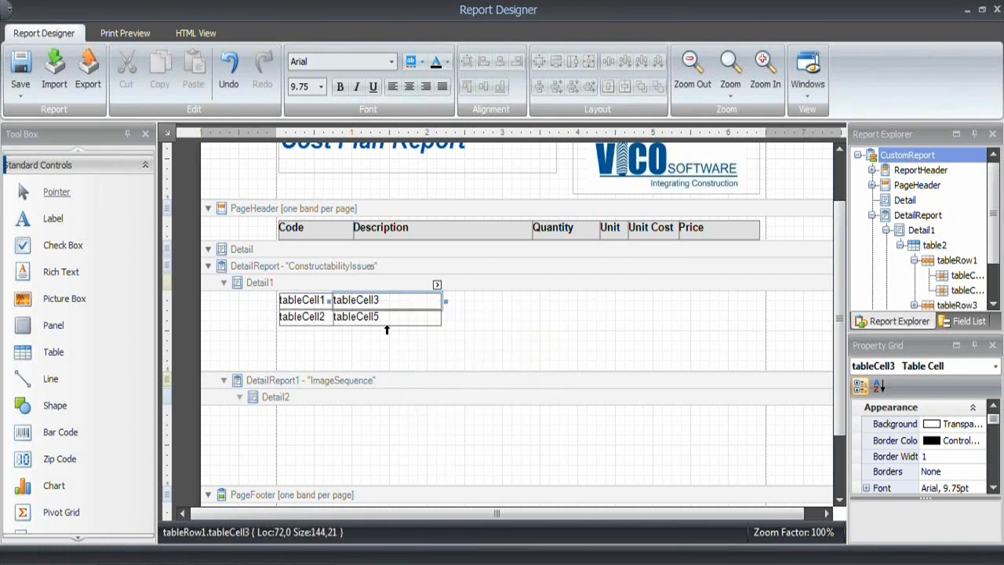
right_click(354, 317)
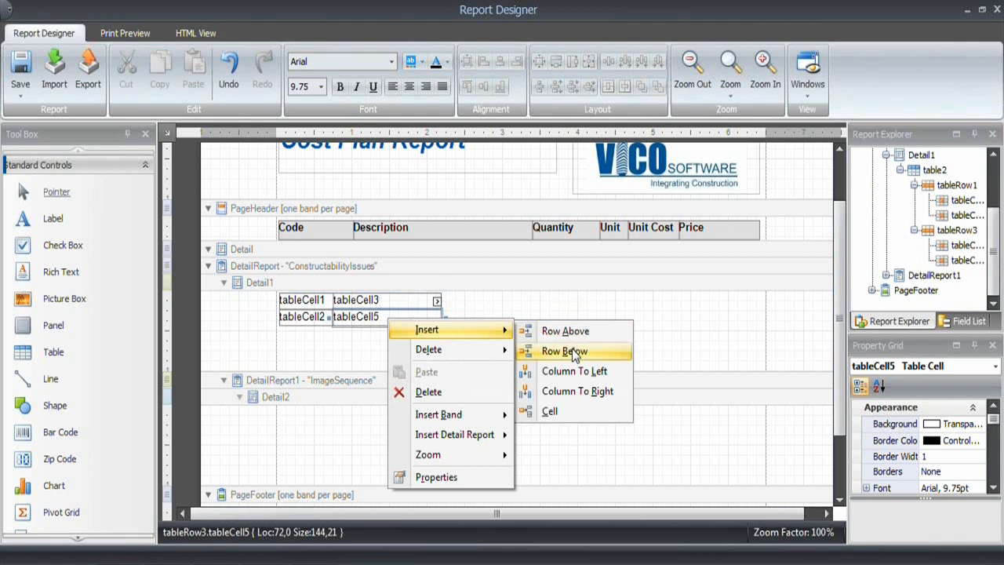
click(563, 352)
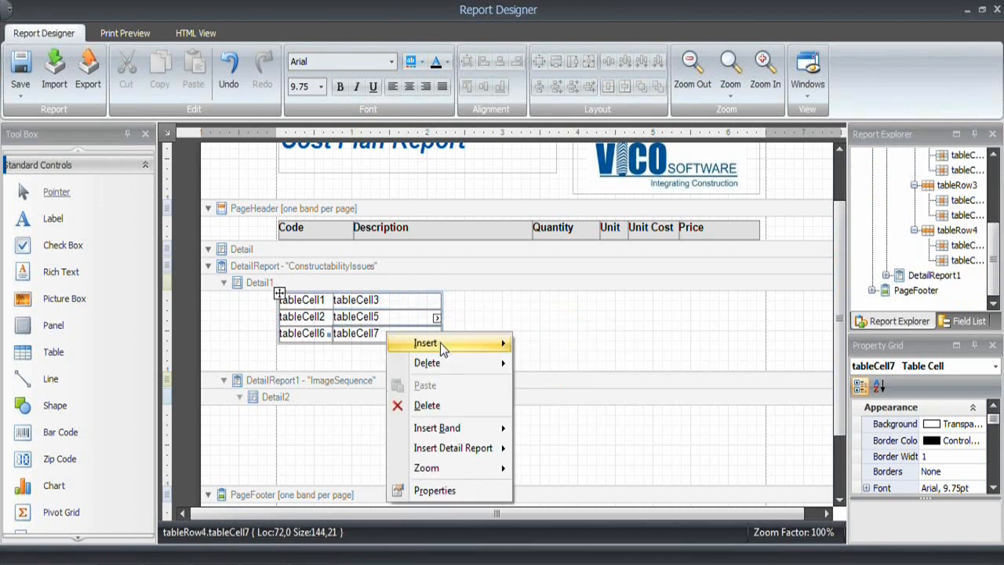
Stretch the issues table out to the full page width at the right margin.
click(424, 342)
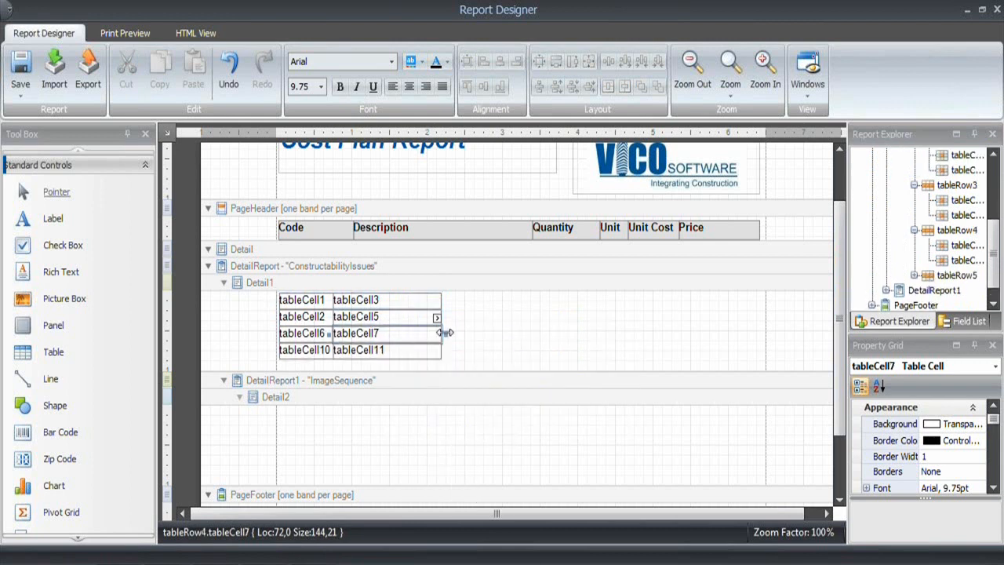
drag(439, 333, 637, 333)
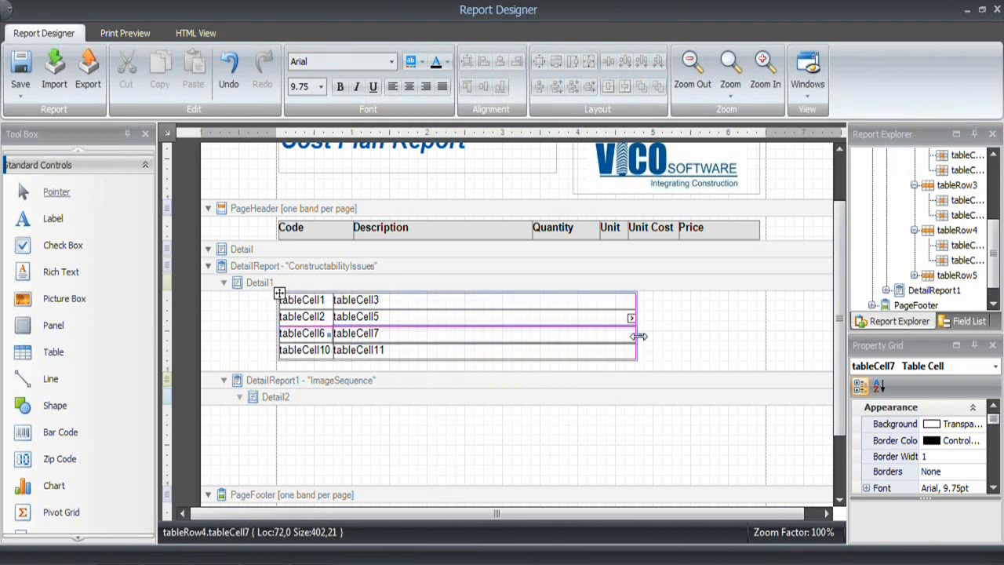
drag(636, 335, 761, 336)
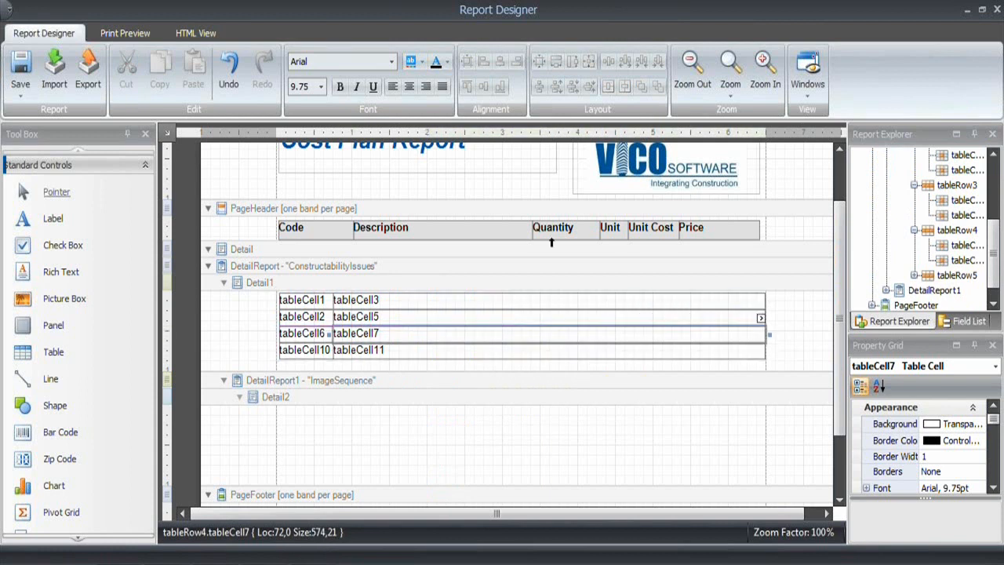
Delete the old Code/Description column-heading table from the page header.
click(292, 226)
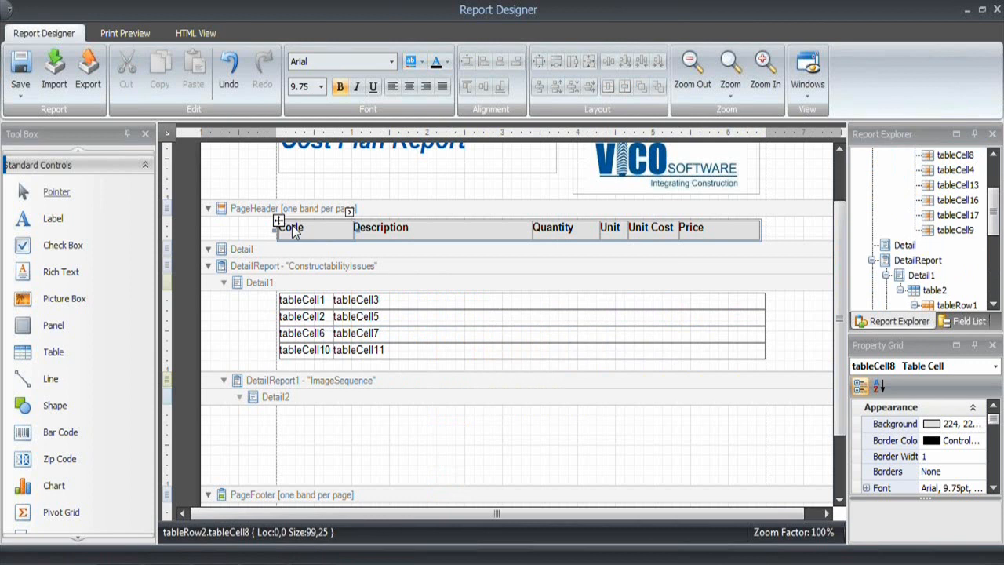
click(521, 228)
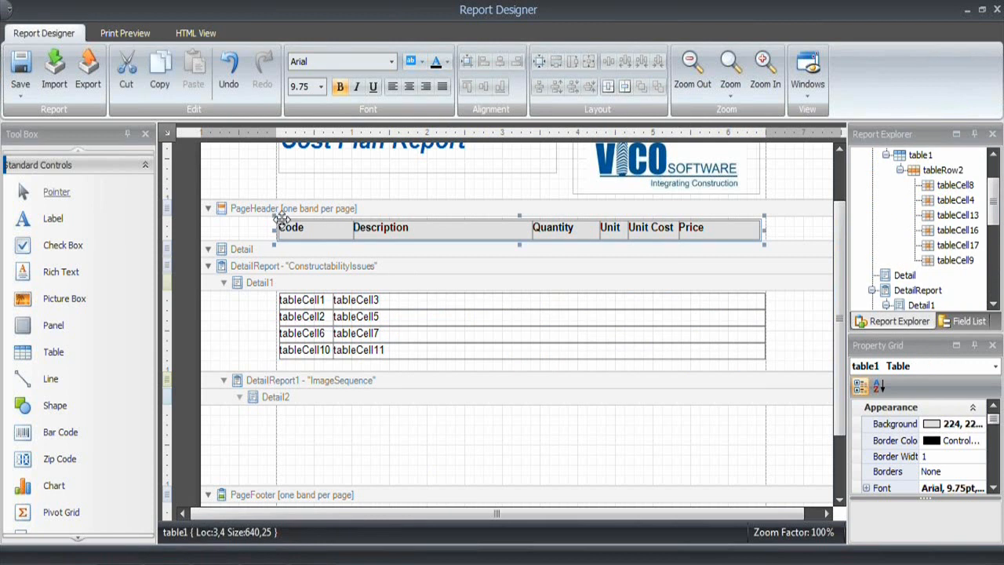
click(248, 275)
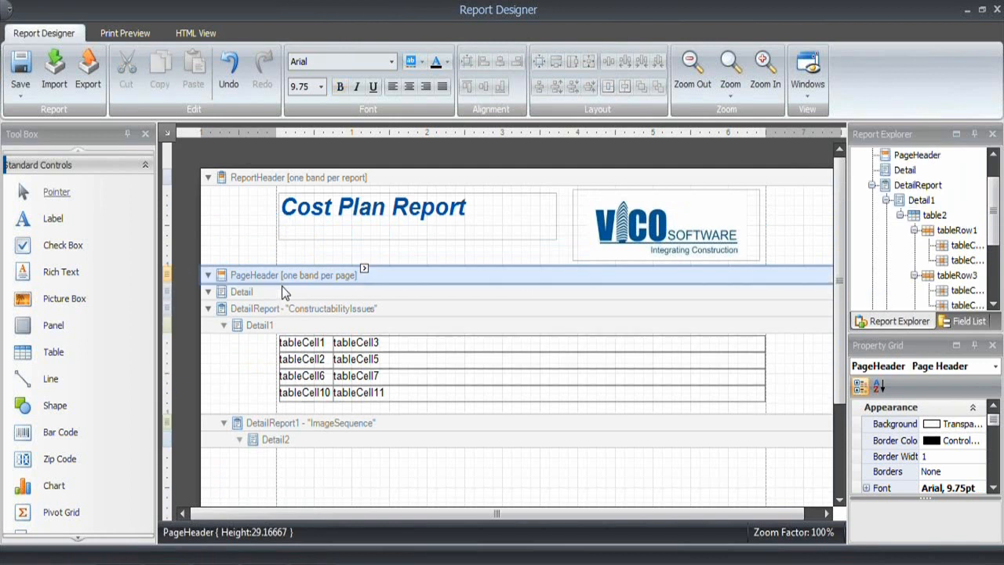
Label the first-row cells of the issues table, including Description.
click(302, 342)
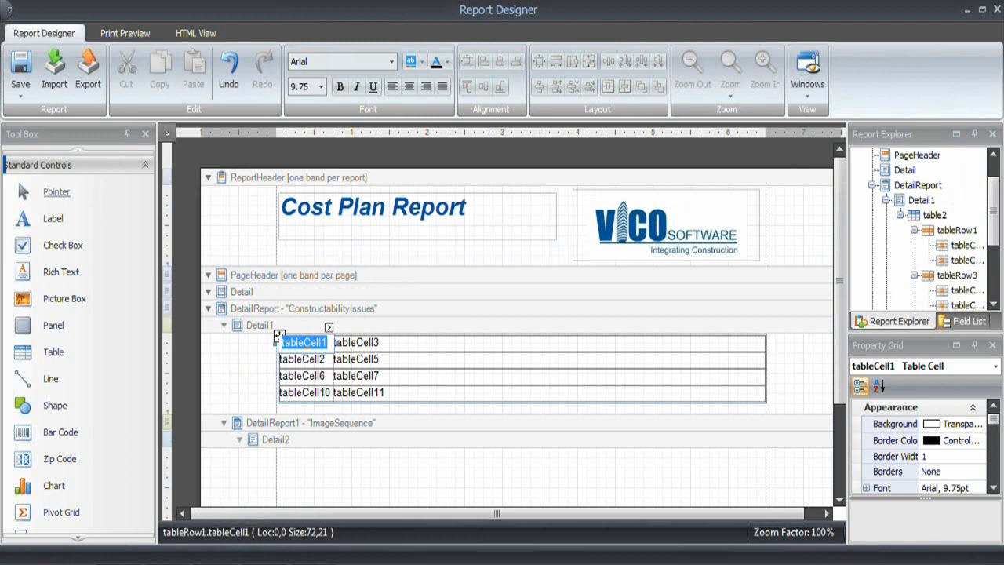
click(357, 342)
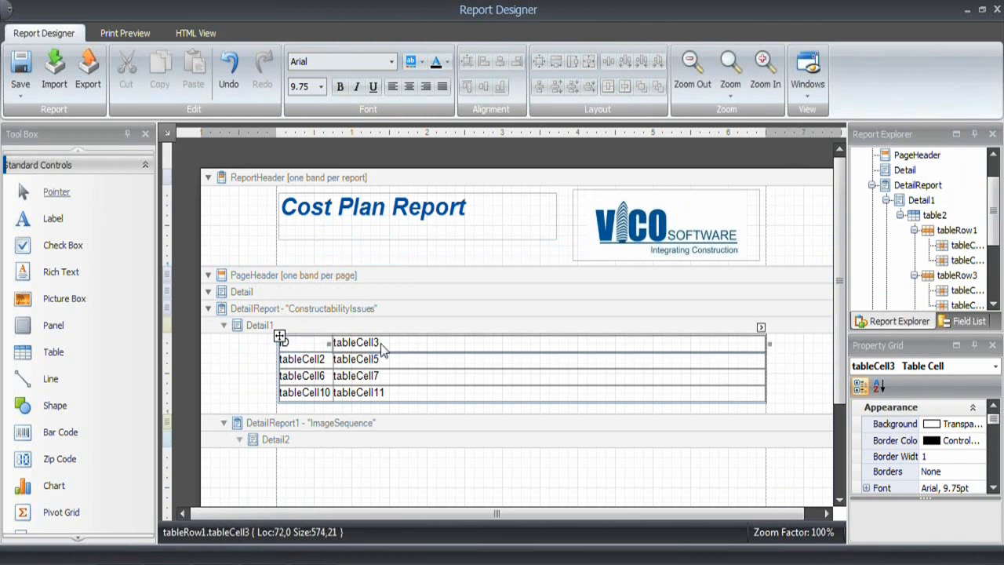
double_click(358, 342)
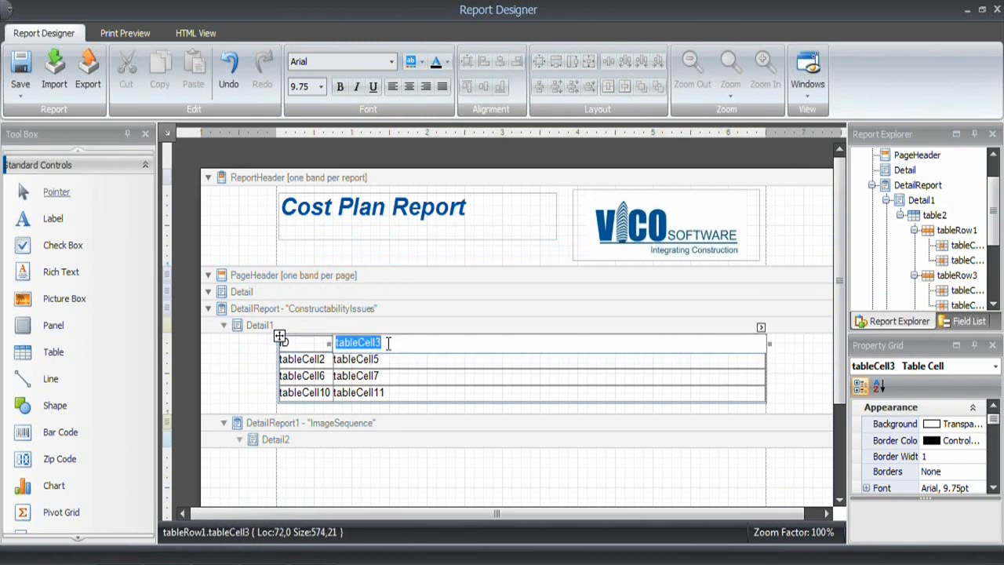
text(Description)
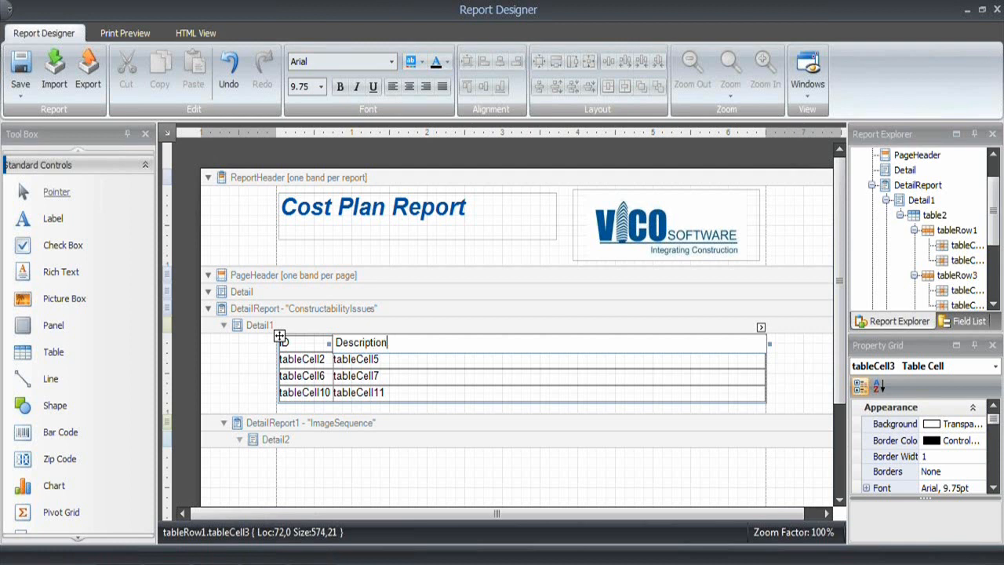
click(302, 359)
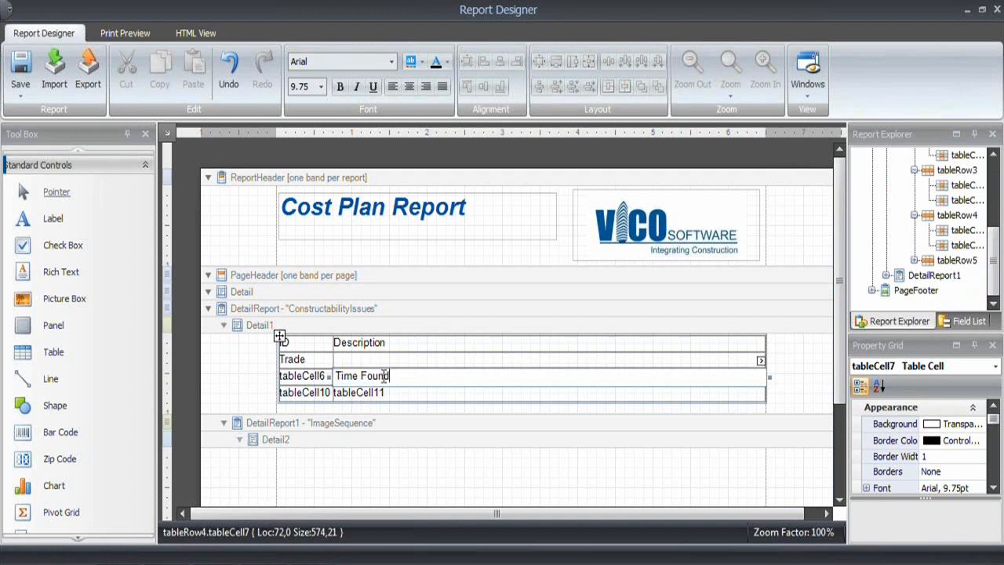
click(301, 375)
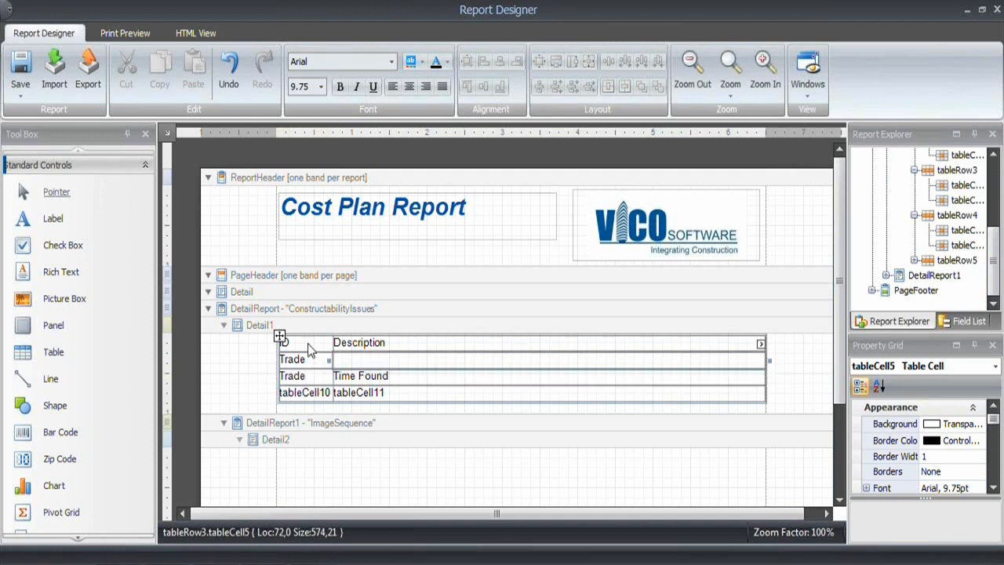
mouse_move(310, 391)
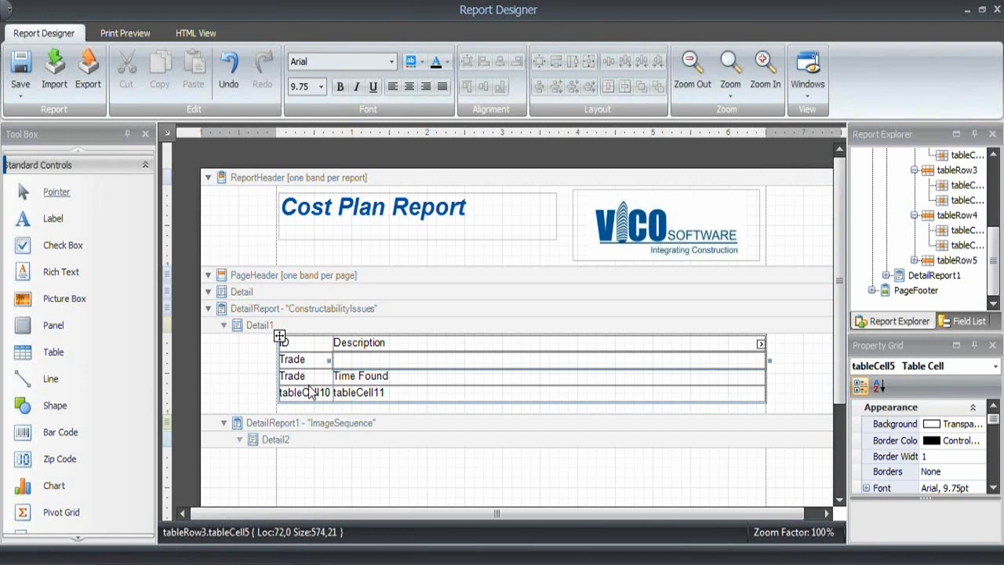
Add a third column and label its cells Status and Severity, then label the first cell ID.
right_click(358, 342)
text(St)
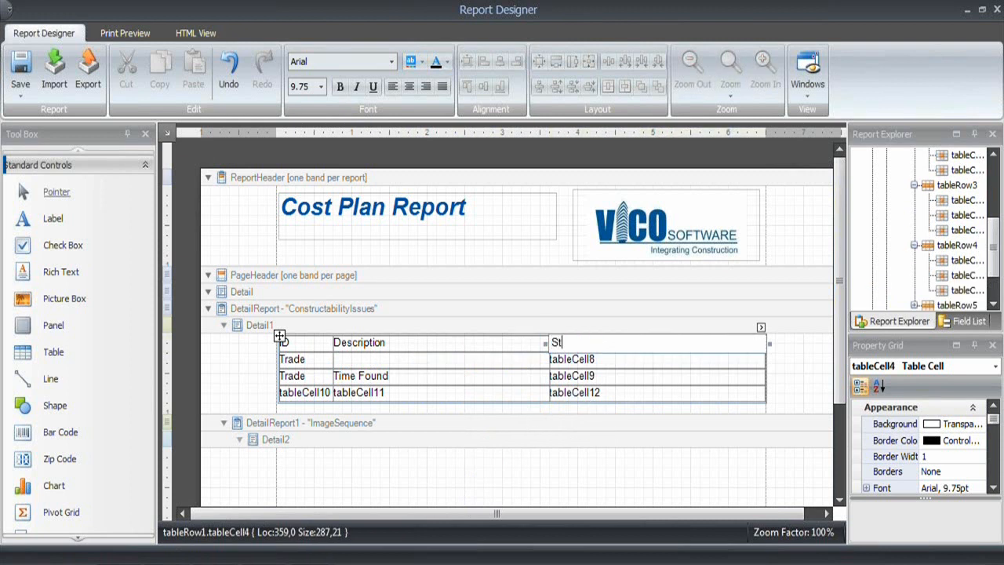
text(atus)
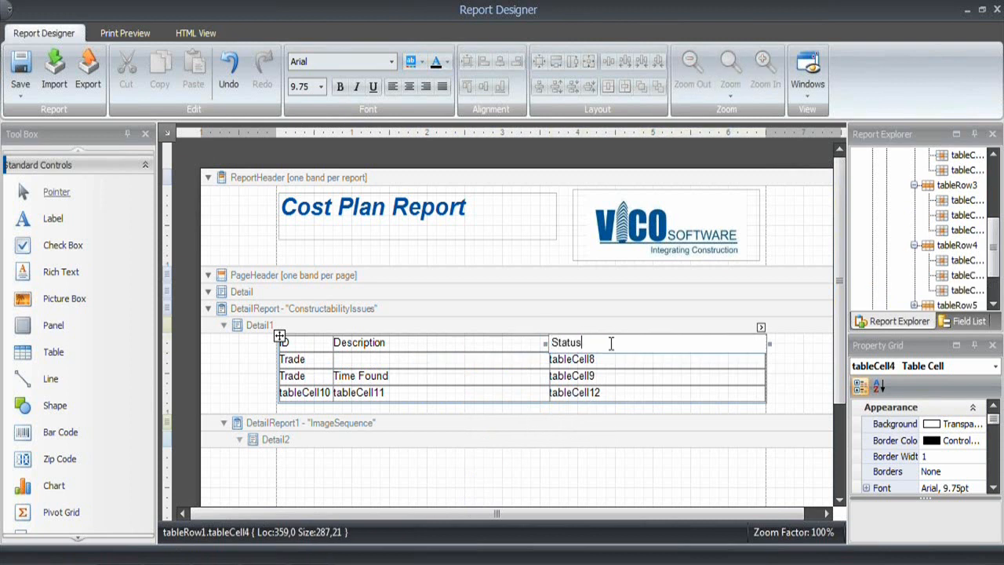
click(572, 375)
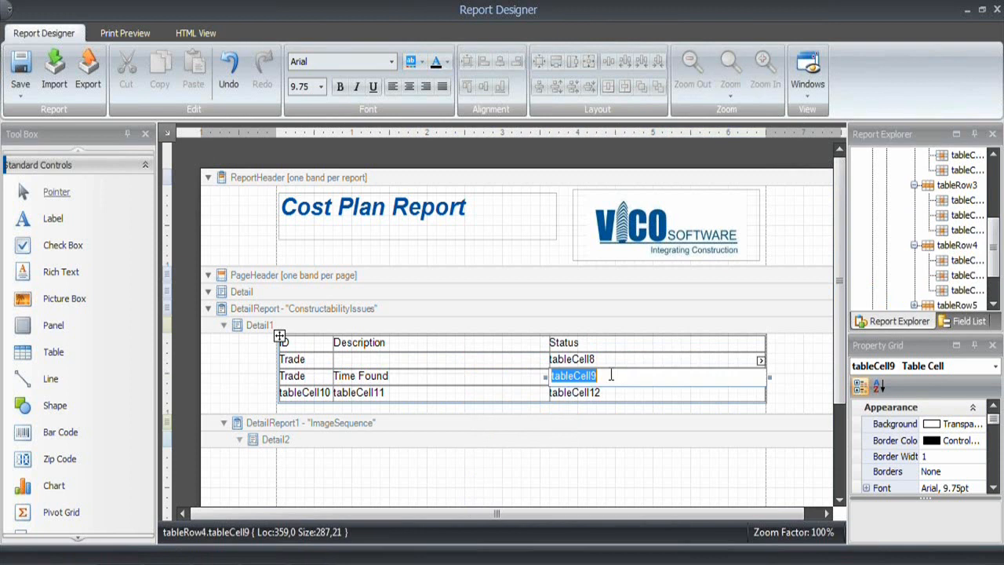
text(Severity)
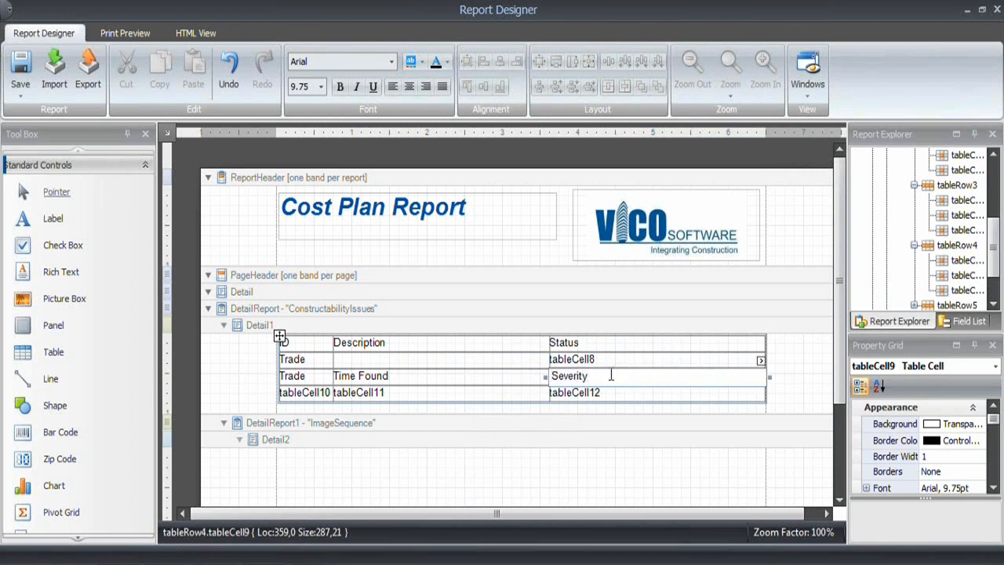
click(292, 358)
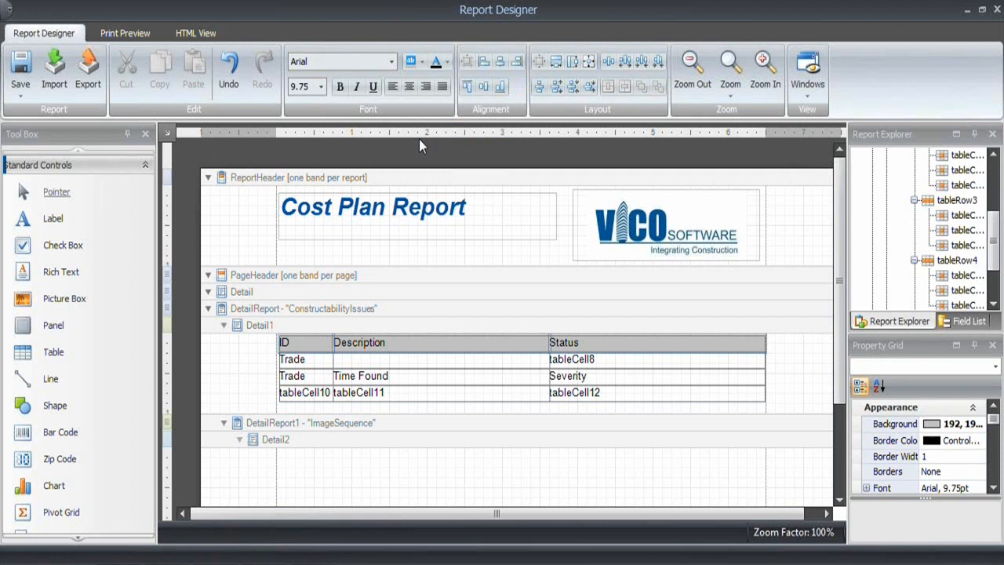
Shade grey and bold the Trade, Time Found, Severity label row.
click(339, 88)
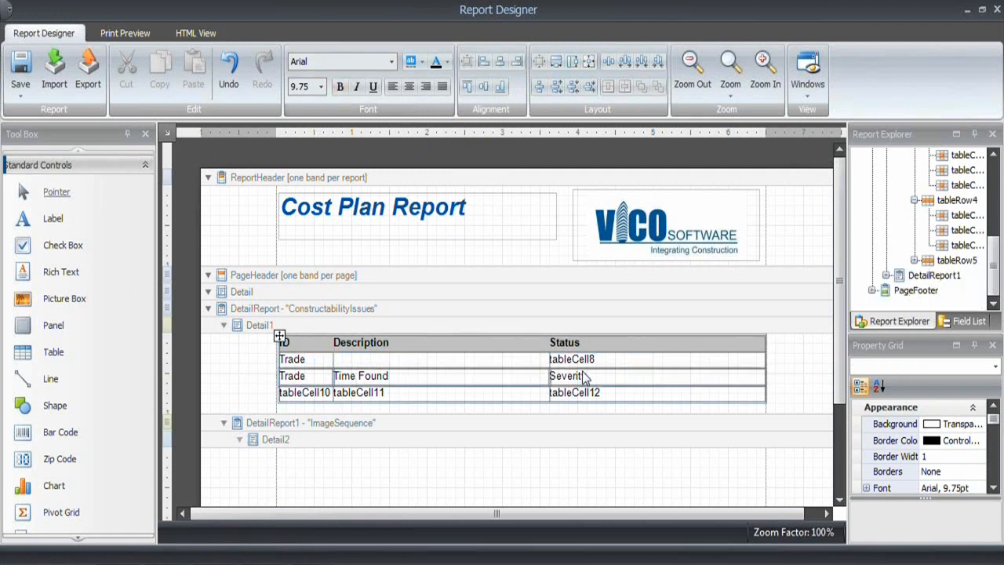
click(445, 61)
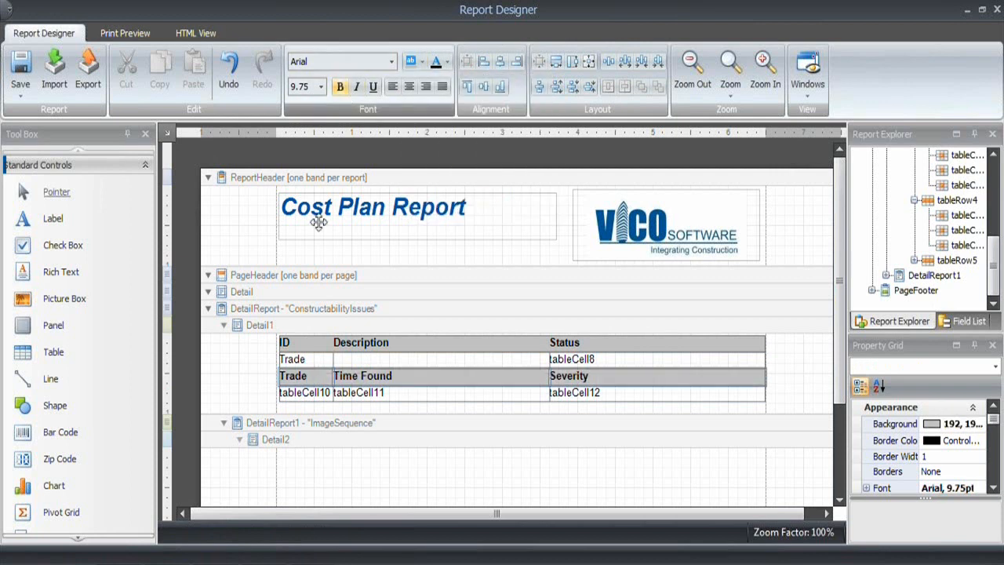
click(301, 358)
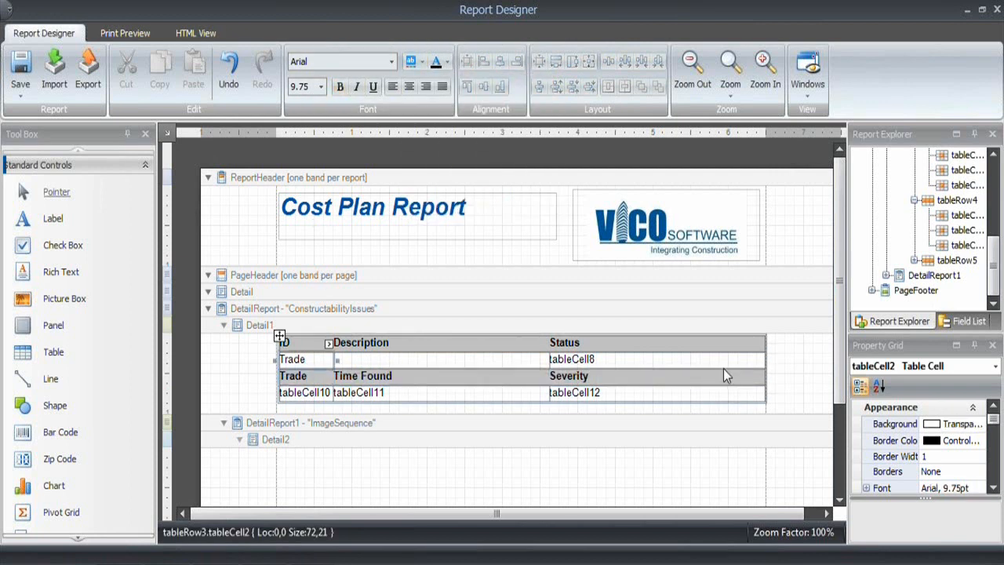
mouse_move(383, 375)
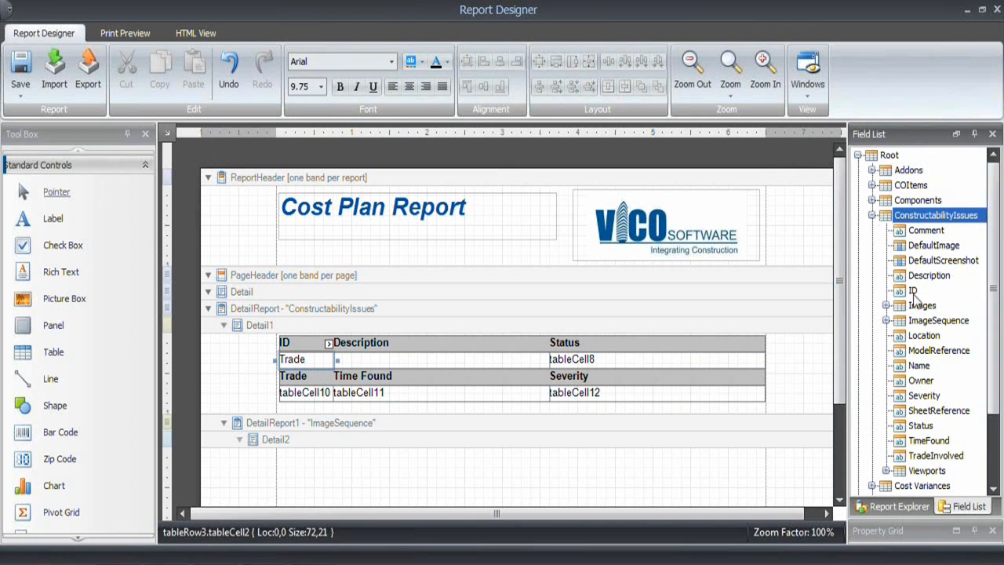
Bind the value cells to the ID, Description, Status, TradeInvolved, TimeFound and Severity issue fields.
click(913, 290)
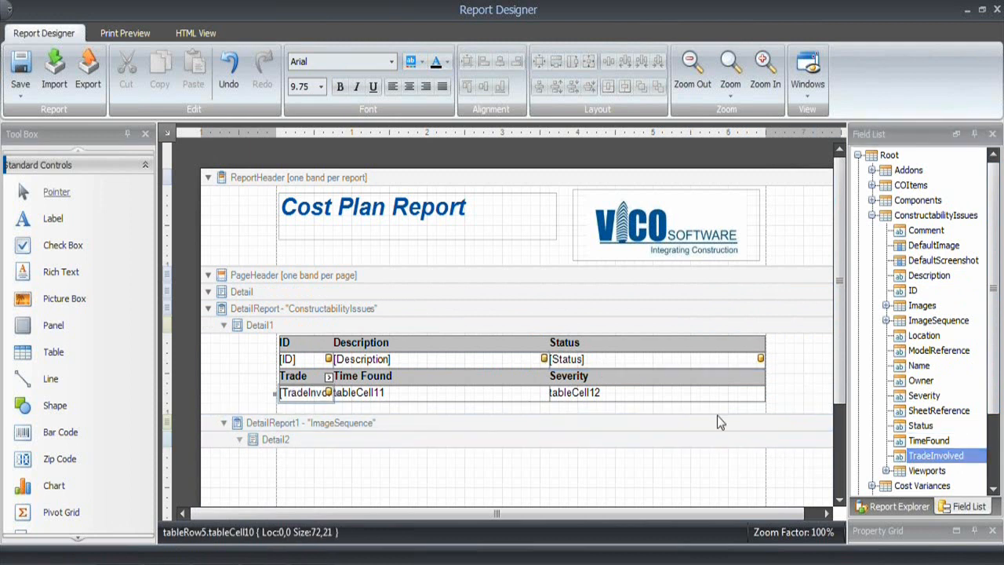
scroll(down, 3)
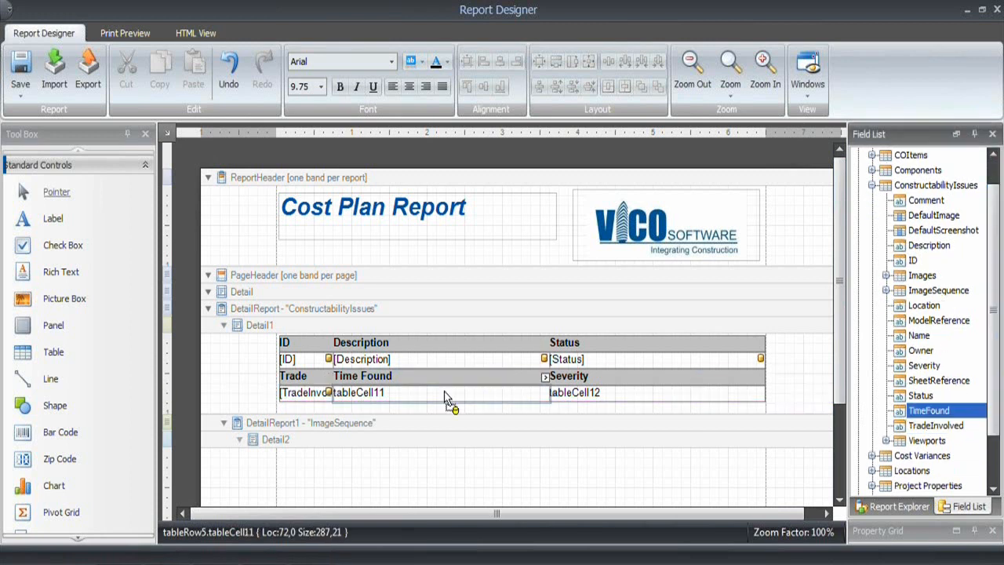
drag(929, 409, 362, 393)
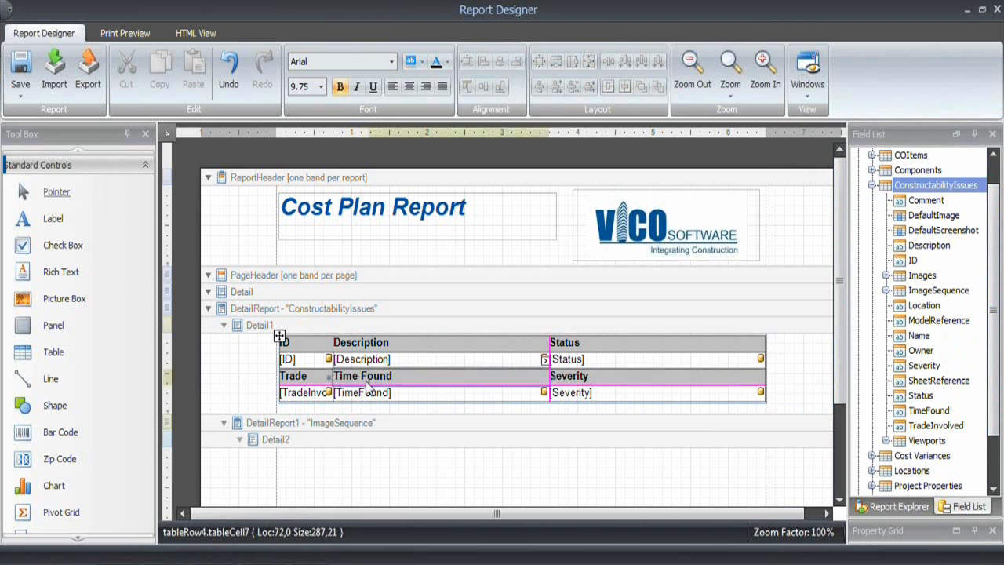
click(361, 357)
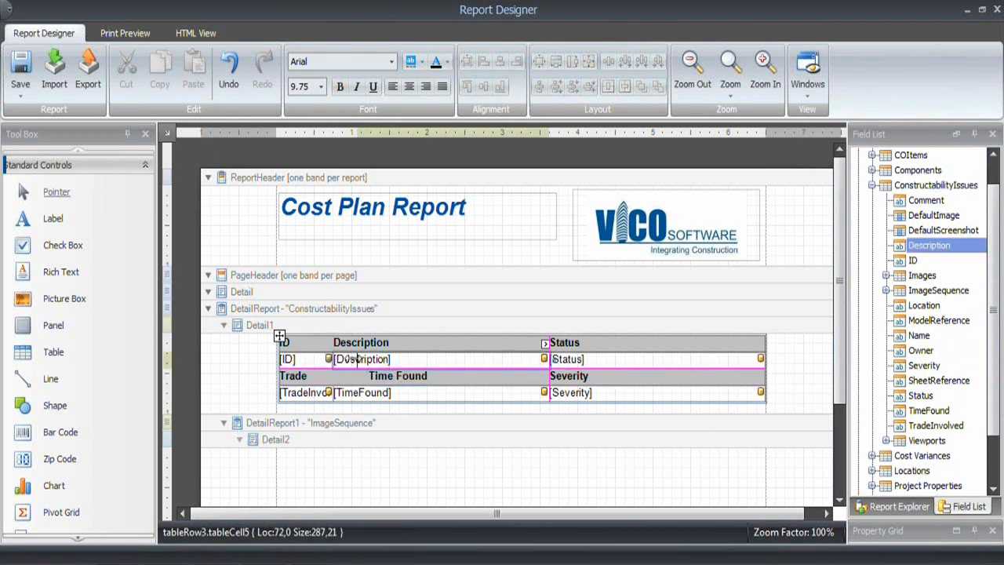
click(361, 342)
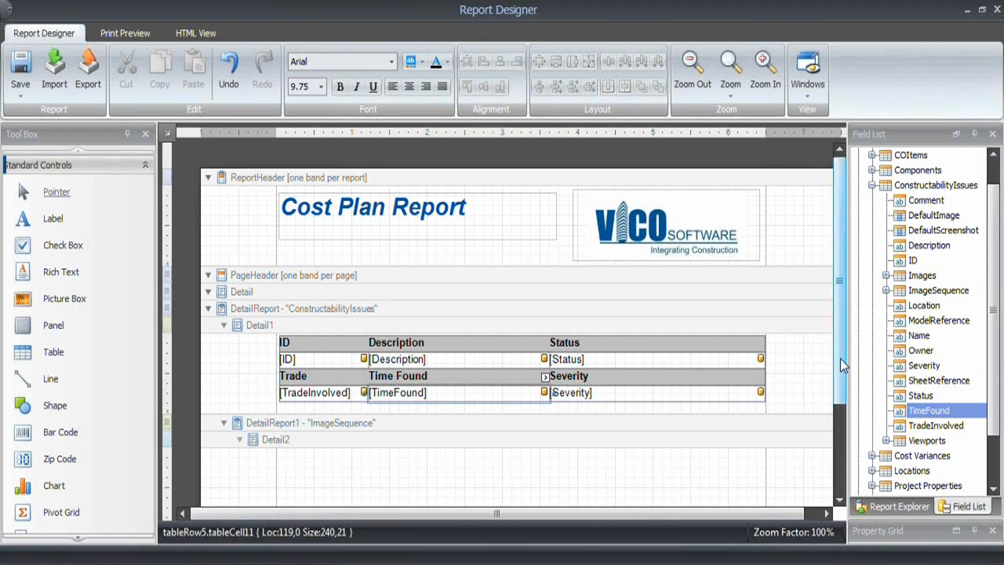
scroll(up, 3)
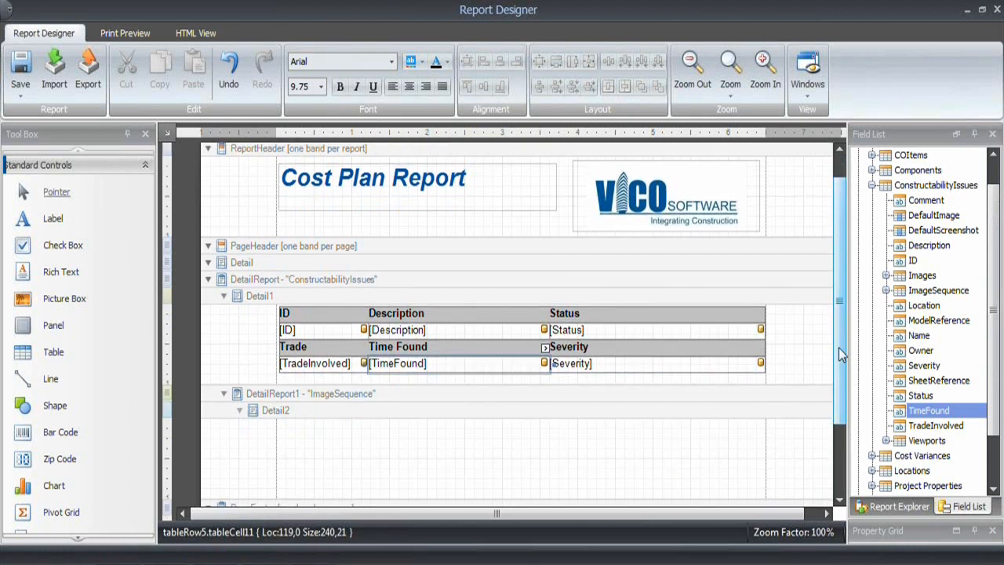
scroll(down, 3)
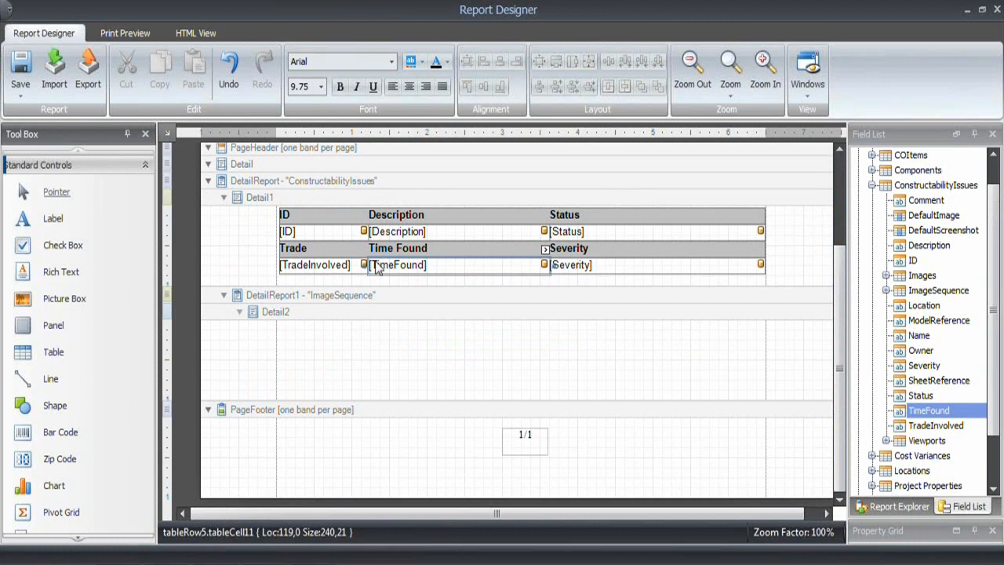
mouse_move(59, 272)
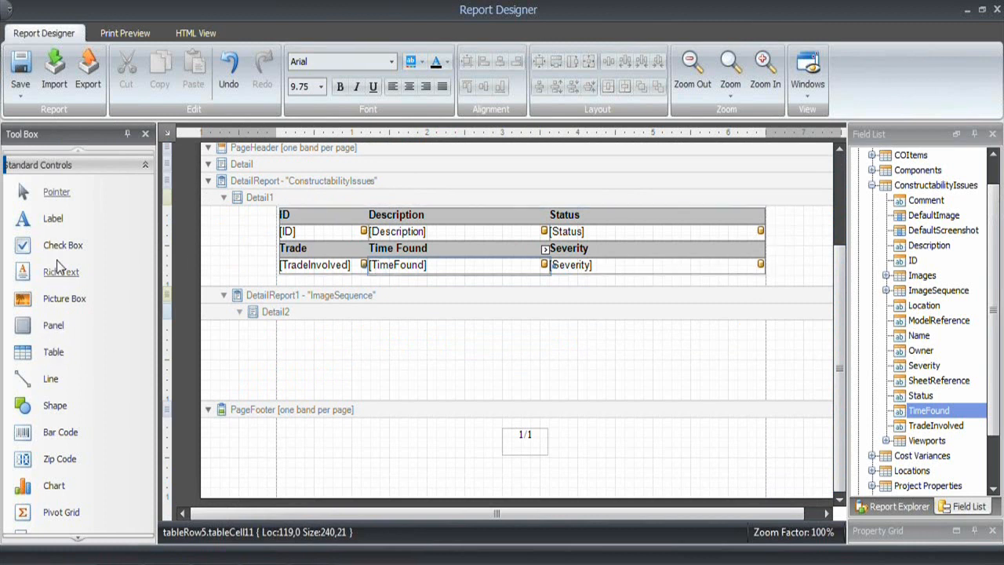
mouse_move(107, 308)
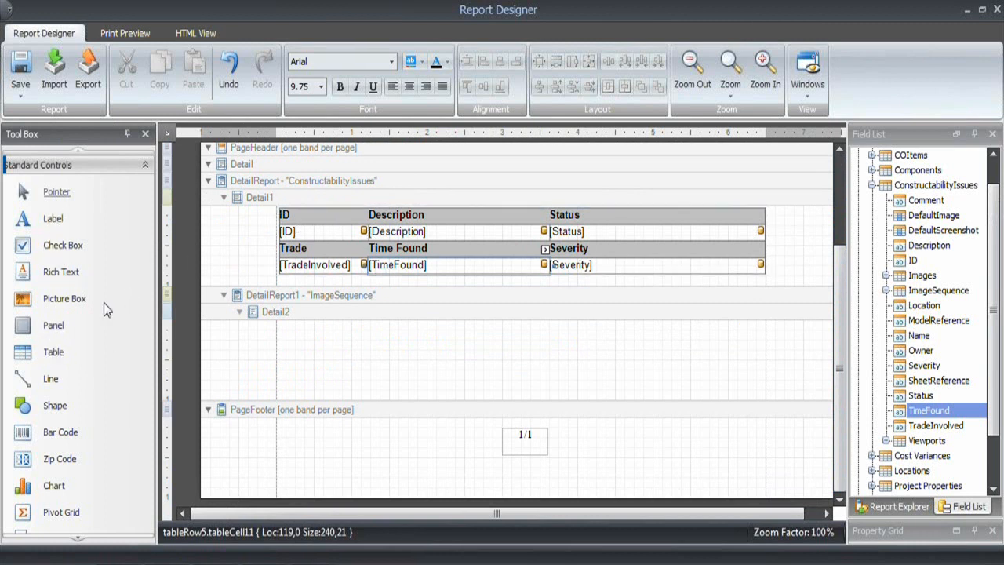
mouse_move(307, 350)
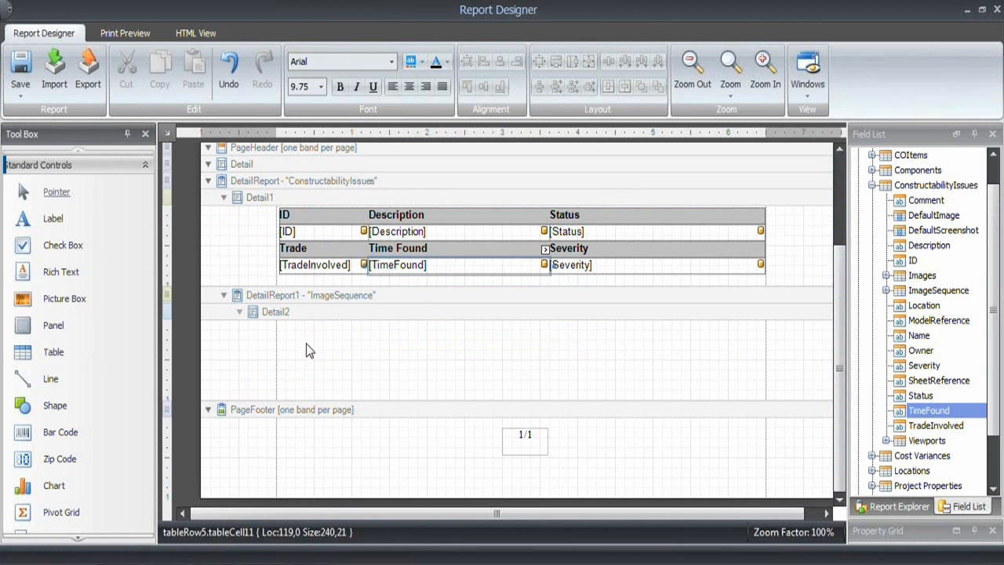
Insert a single-cell table in the ImageSequence band and stretch it across the full width.
click(276, 311)
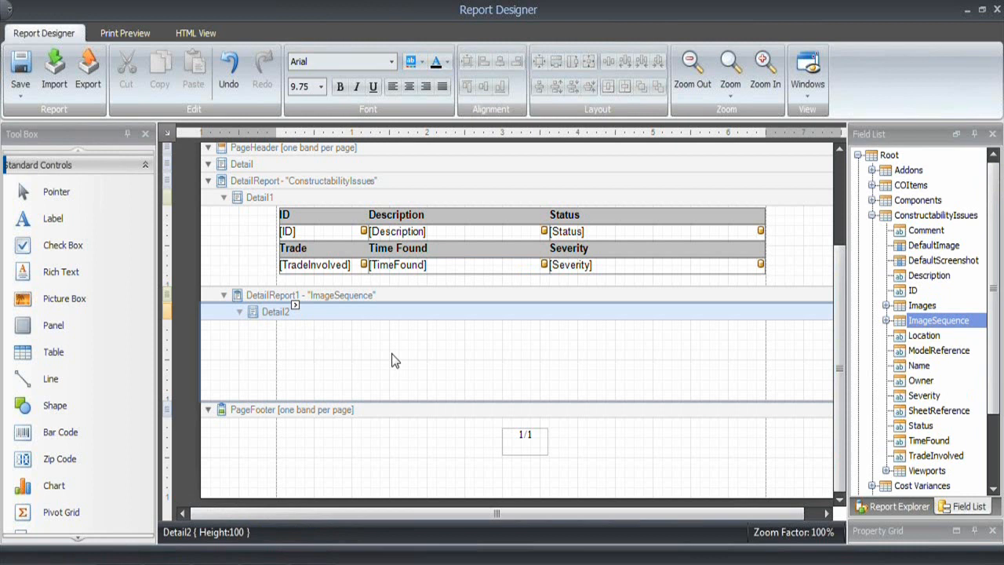
right_click(317, 329)
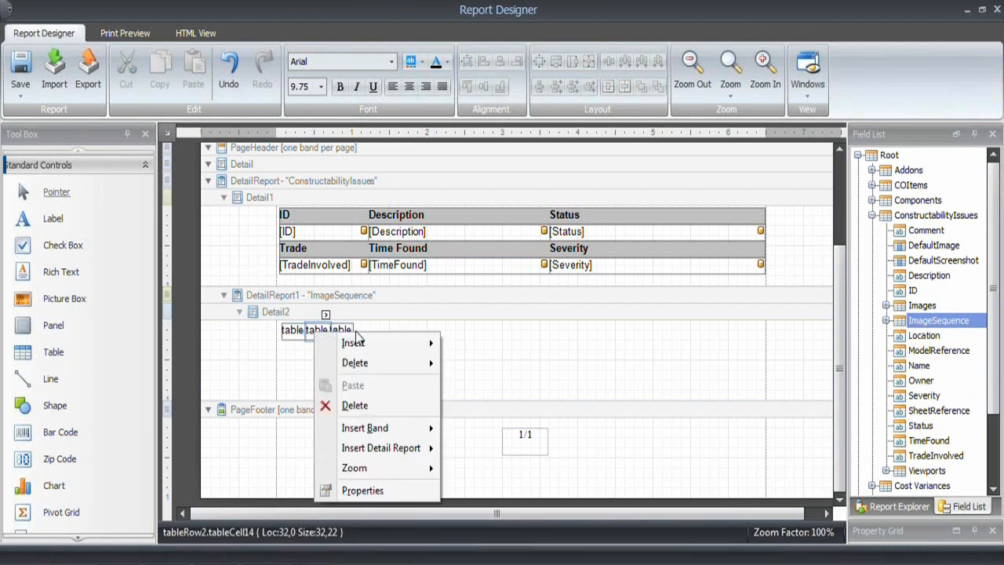
mouse_move(367, 361)
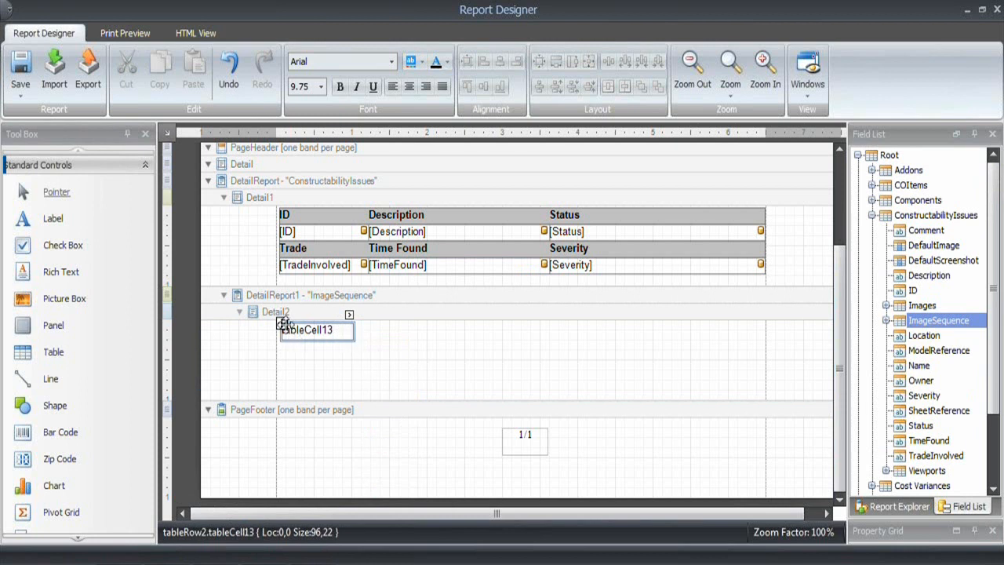
click(314, 330)
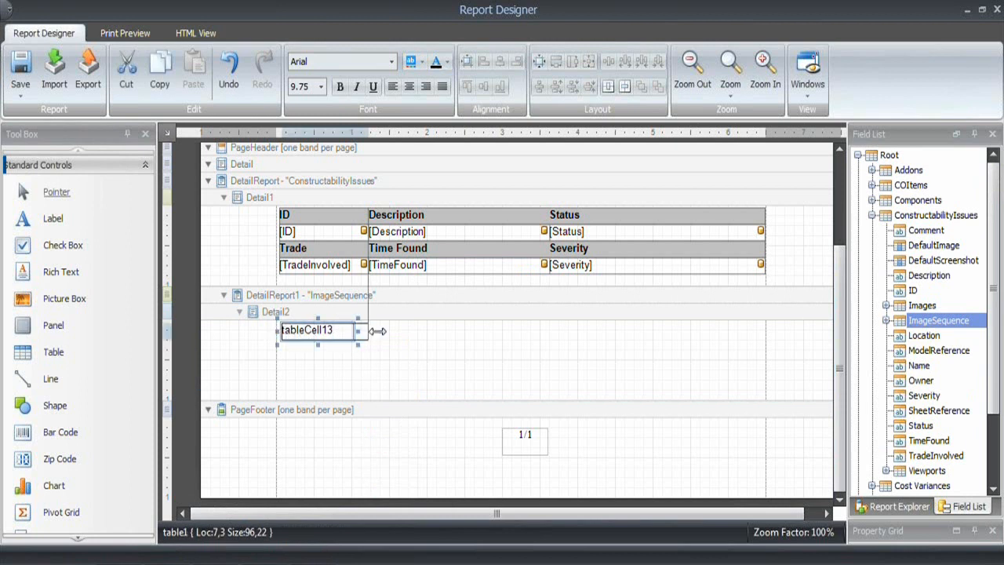
drag(379, 329, 769, 330)
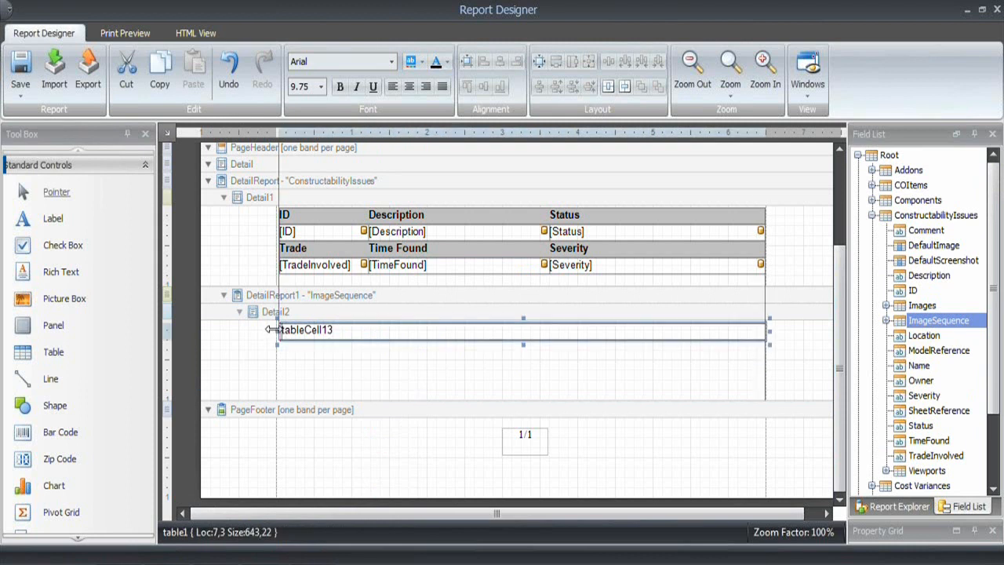
Rename the header cell to Images and make it bold.
double_click(306, 330)
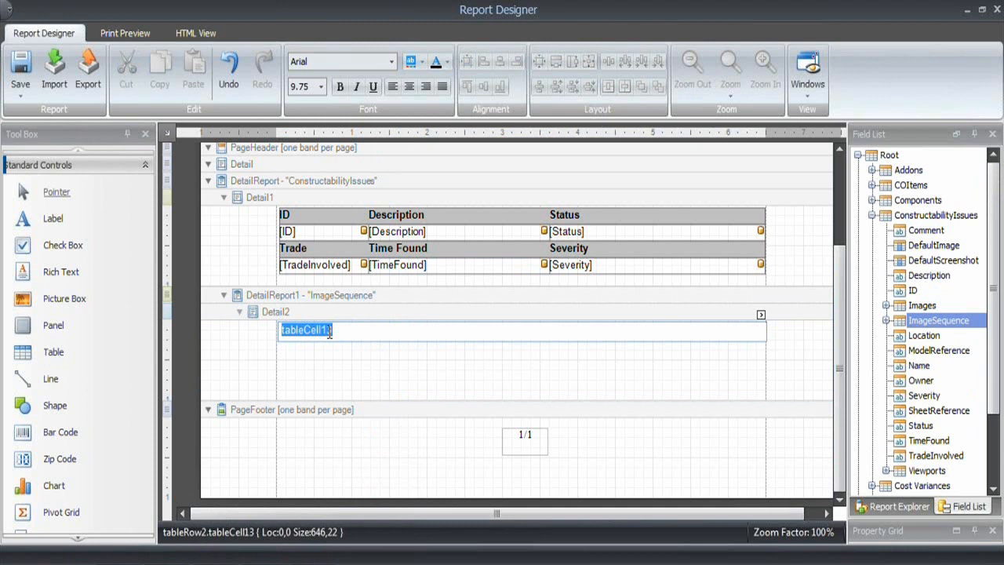
text(Images)
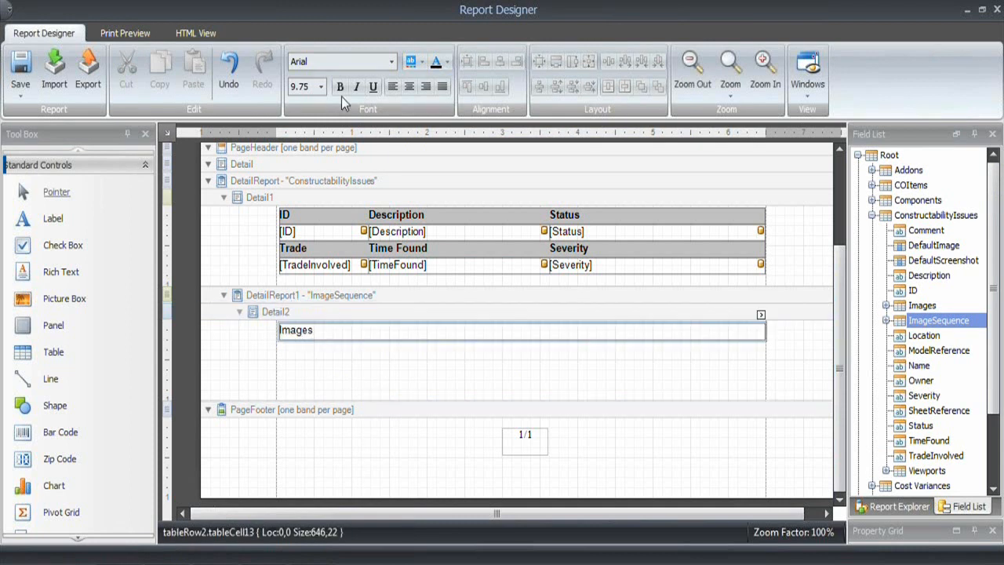
click(446, 62)
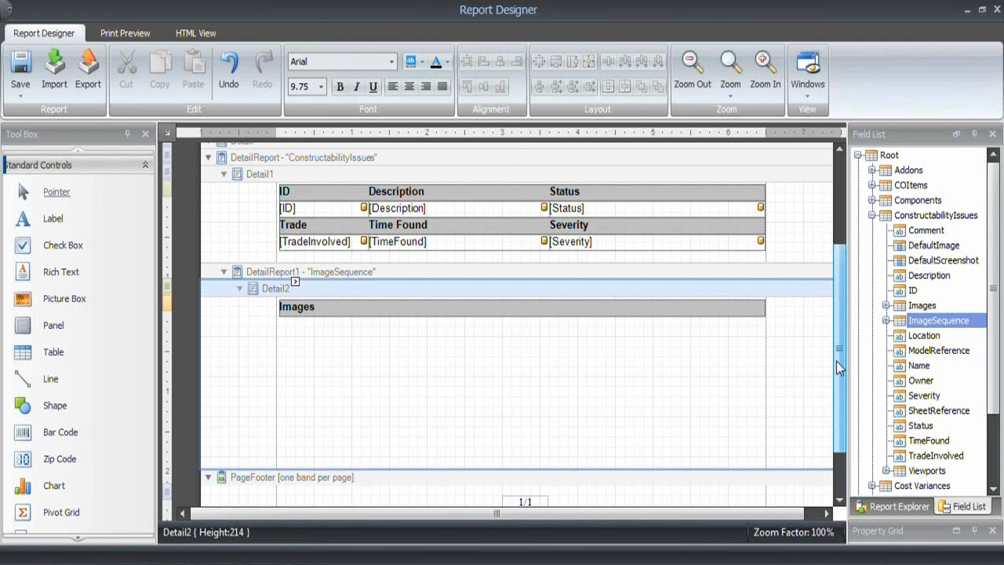
Draw two picture boxes under the Images header, make them the same size and set them side by side.
scroll(down, 3)
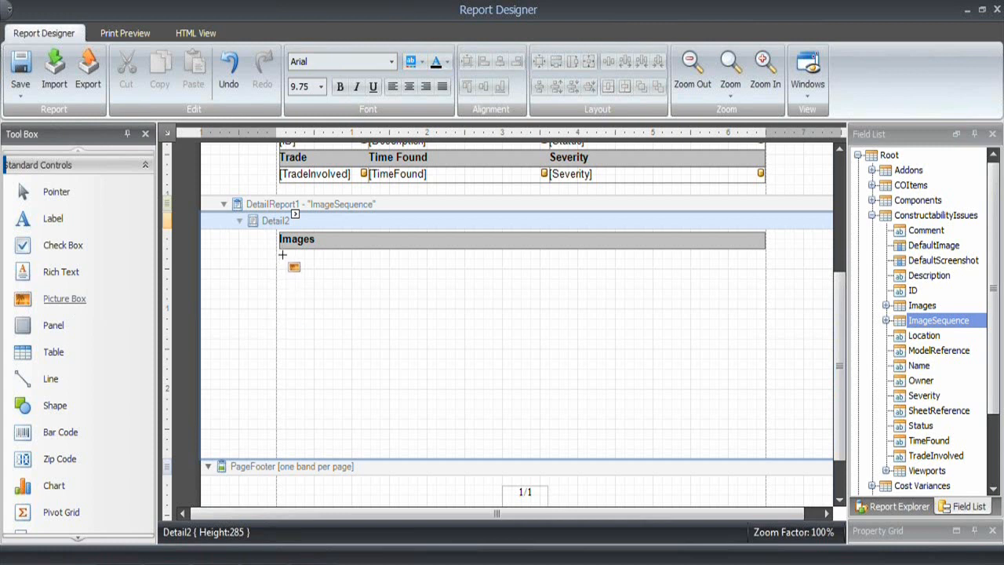
drag(283, 255, 495, 449)
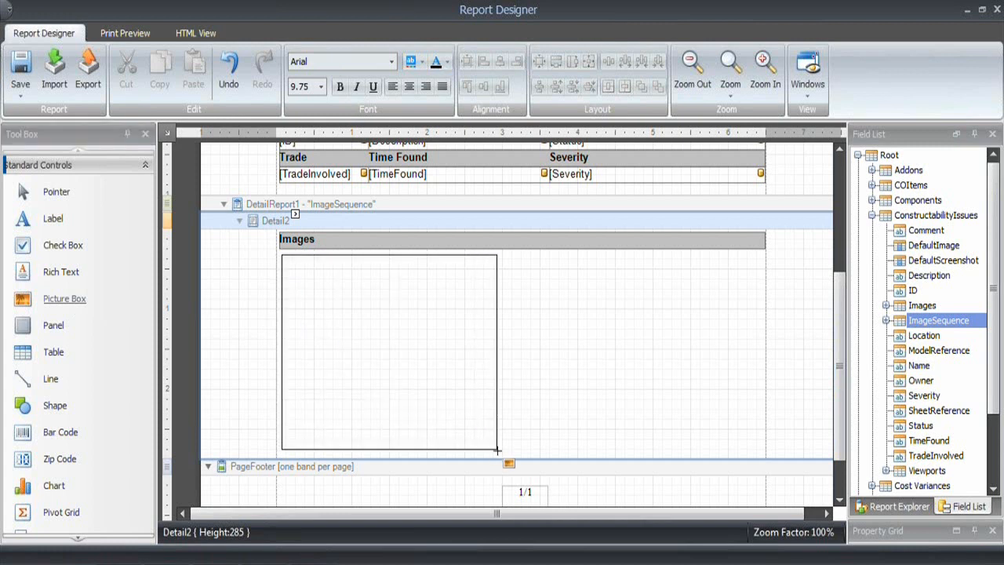
click(389, 348)
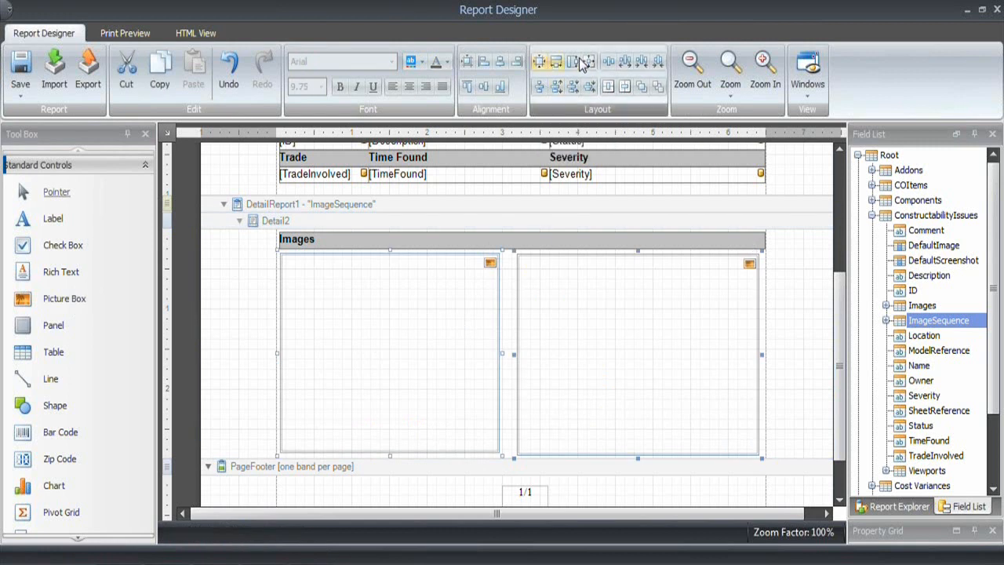
mouse_move(590, 63)
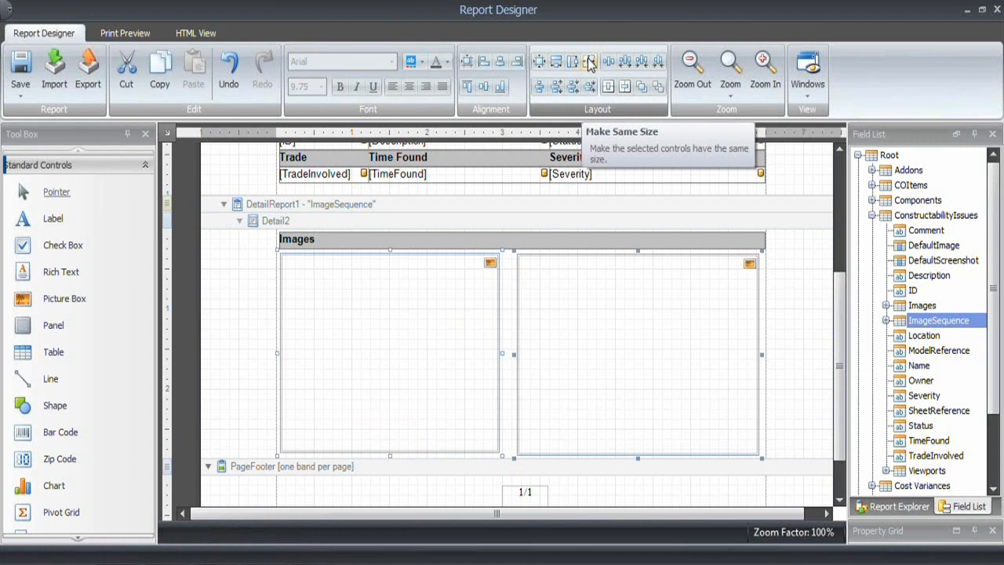
click(590, 62)
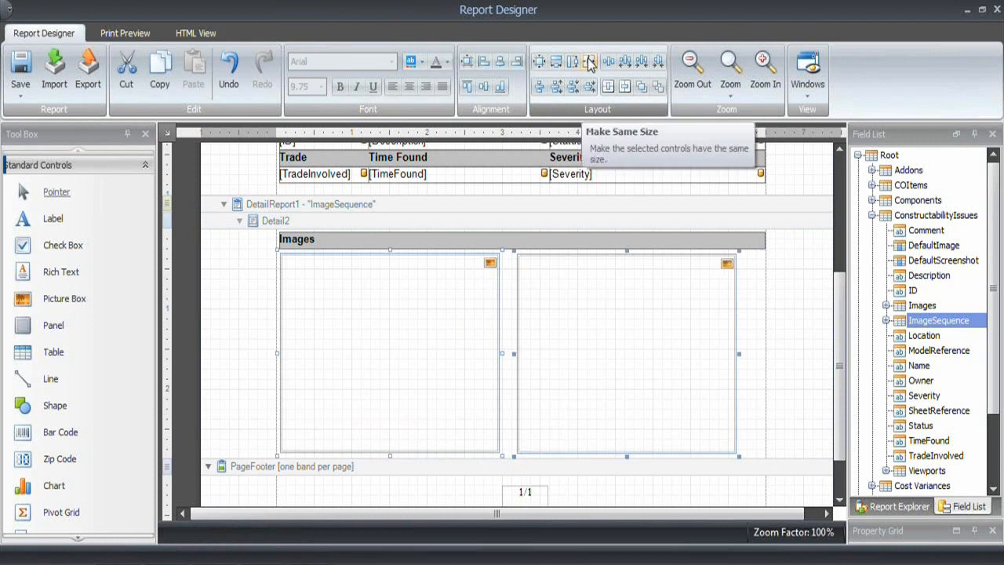
click(590, 61)
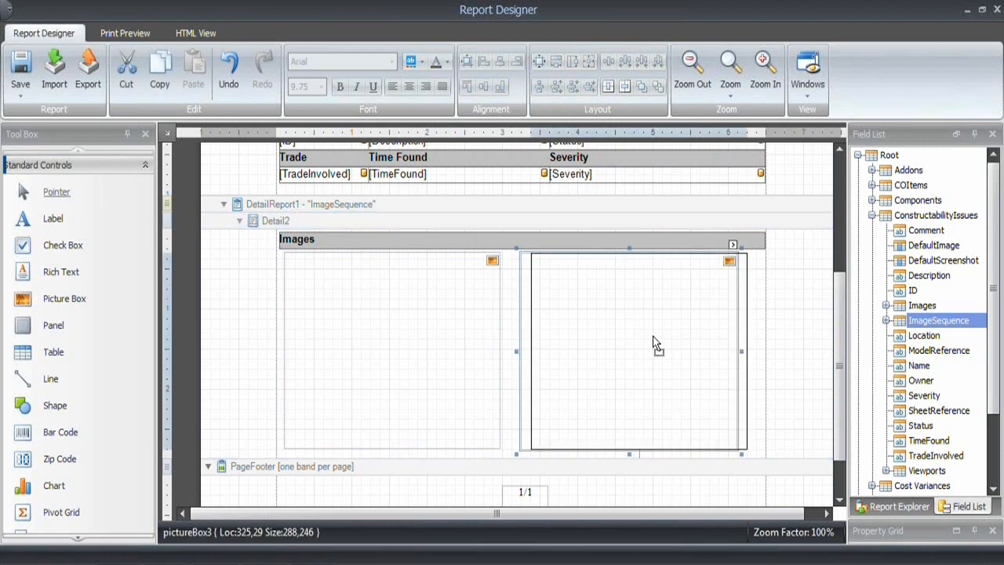
click(393, 353)
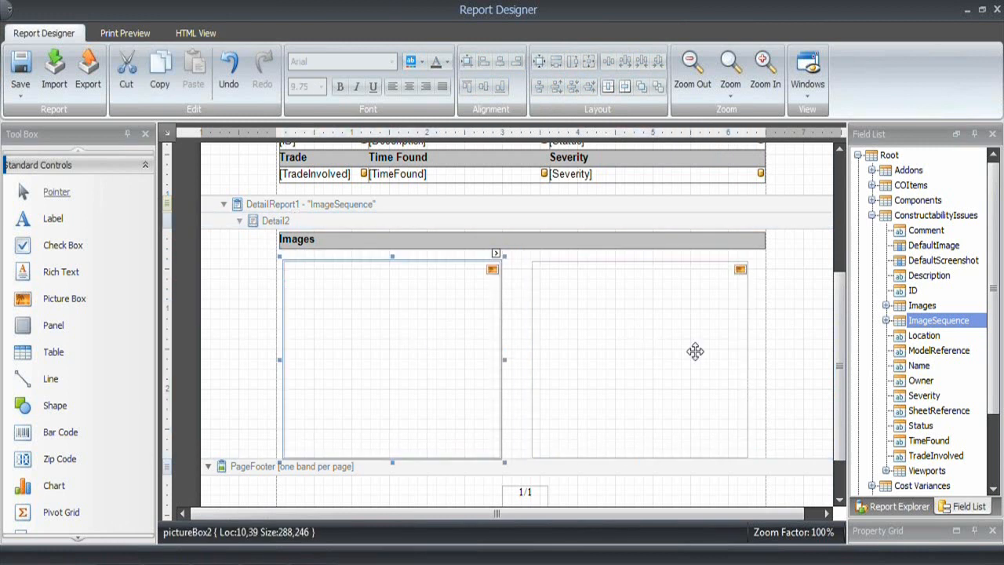
mouse_move(587, 330)
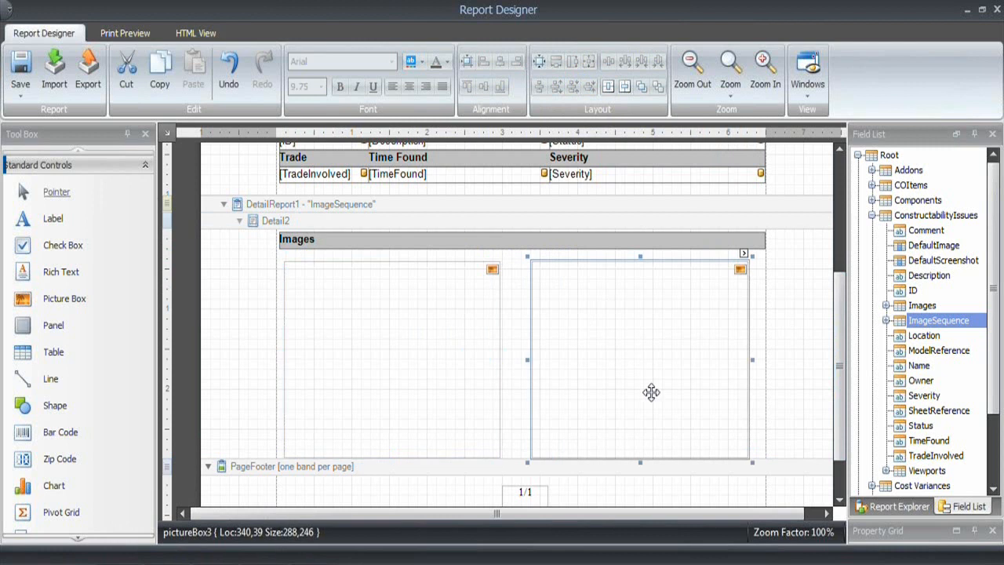
mouse_move(474, 336)
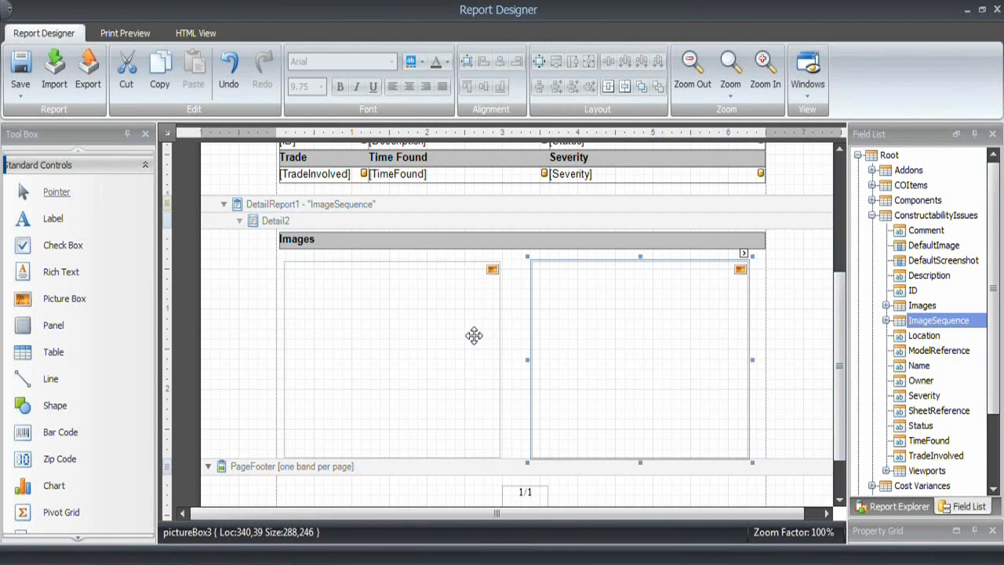
click(392, 357)
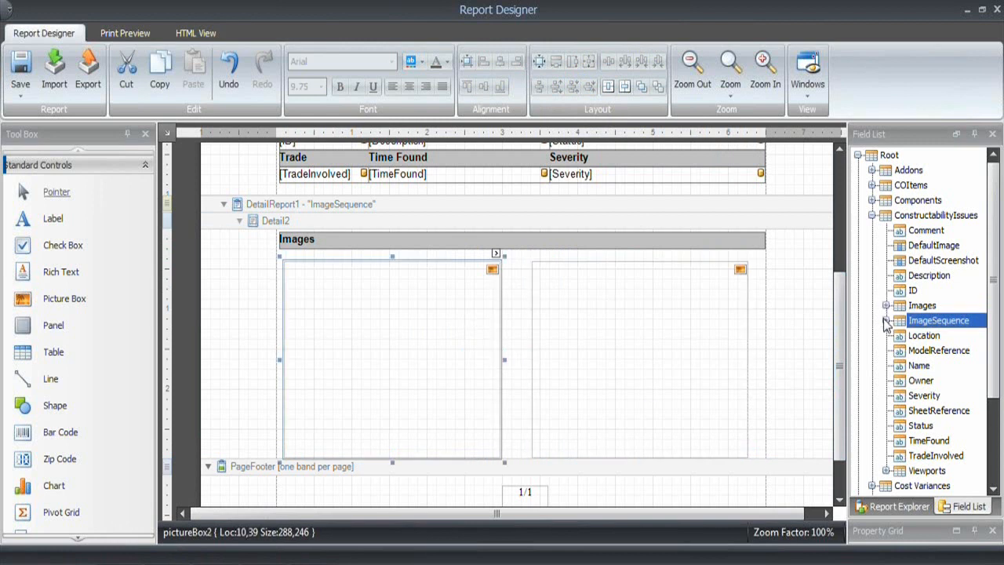
Bind the left picture box to ImageSequence1 and set its image sizing to zoom.
click(884, 320)
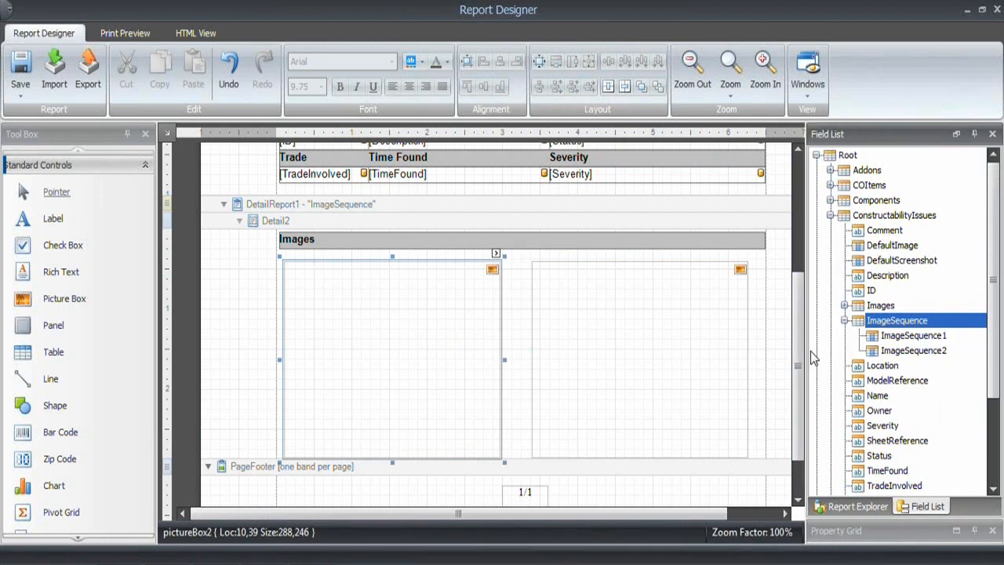
click(913, 336)
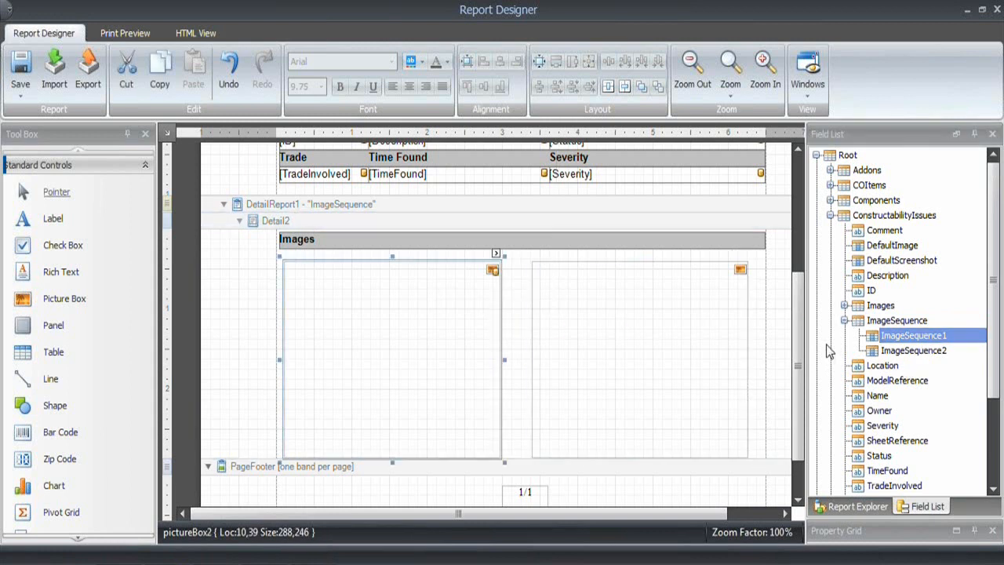
click(913, 350)
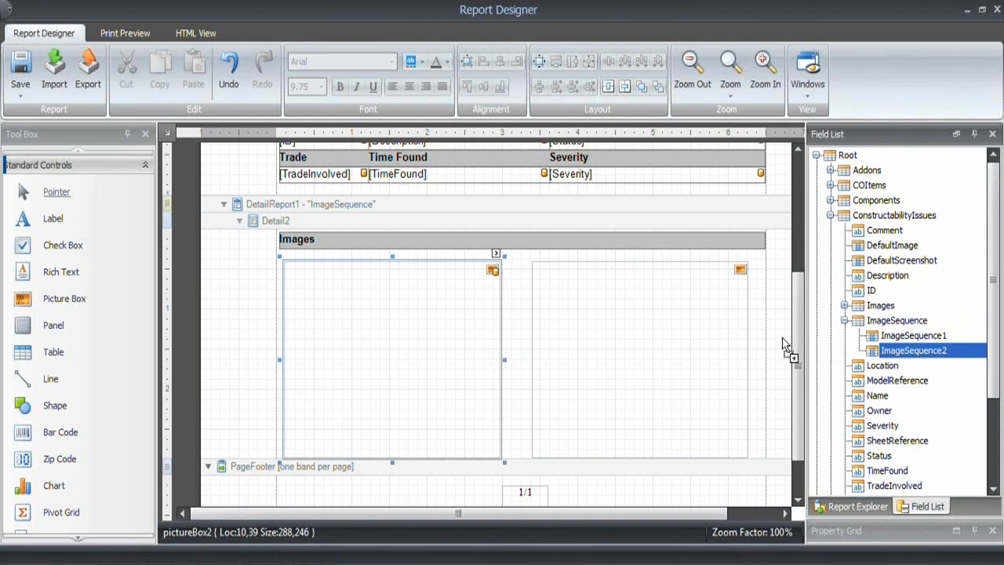
click(640, 358)
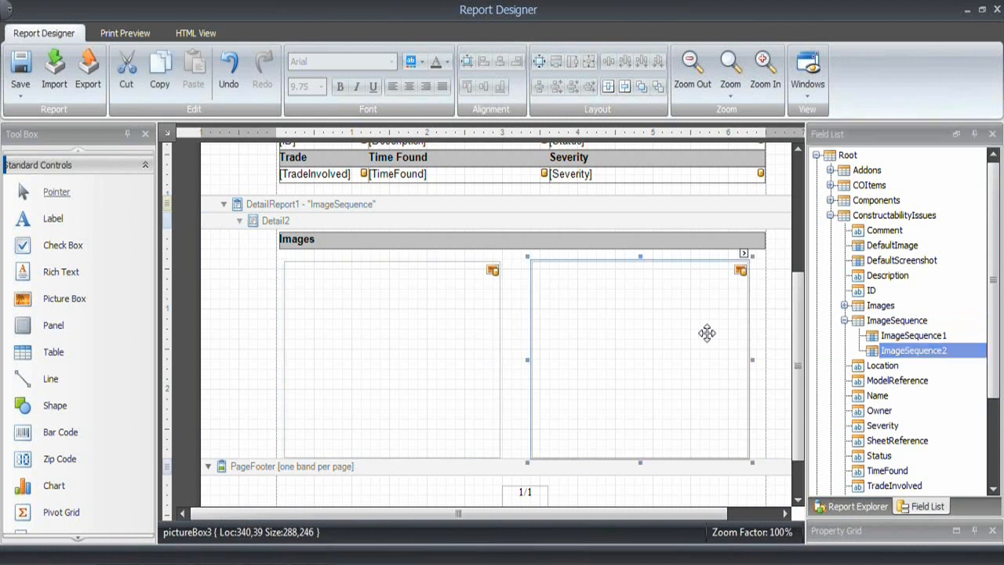
click(496, 258)
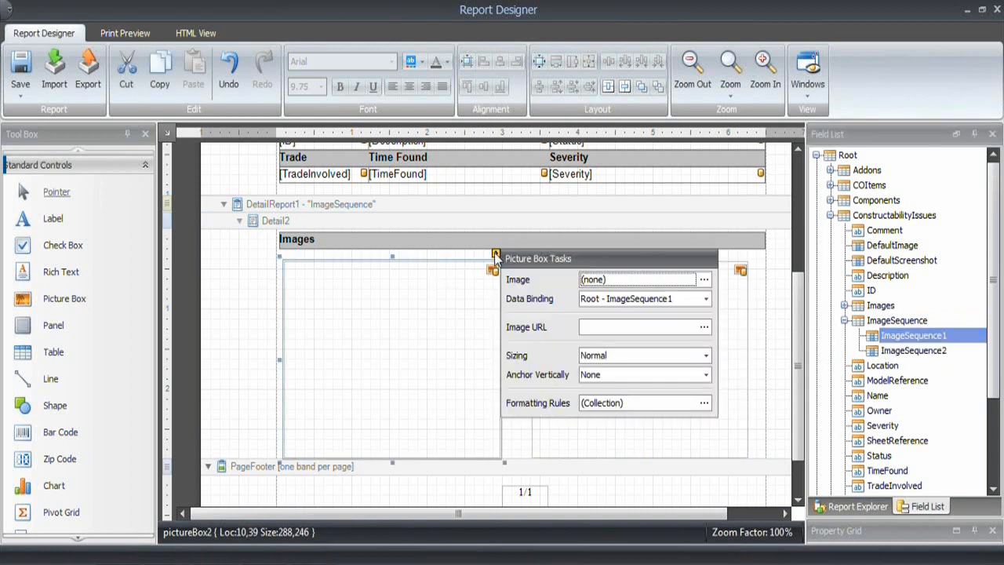
mouse_move(705, 371)
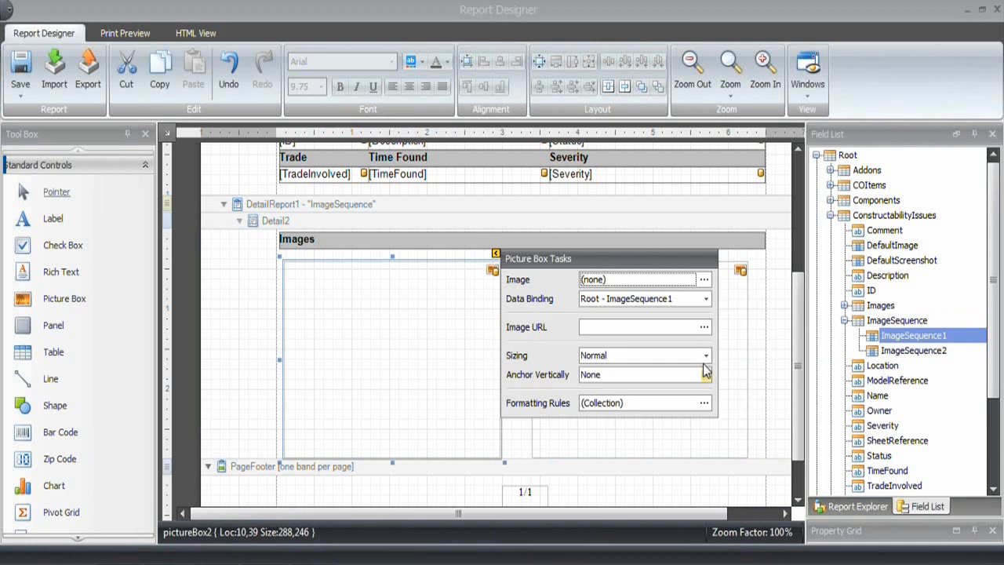
click(704, 355)
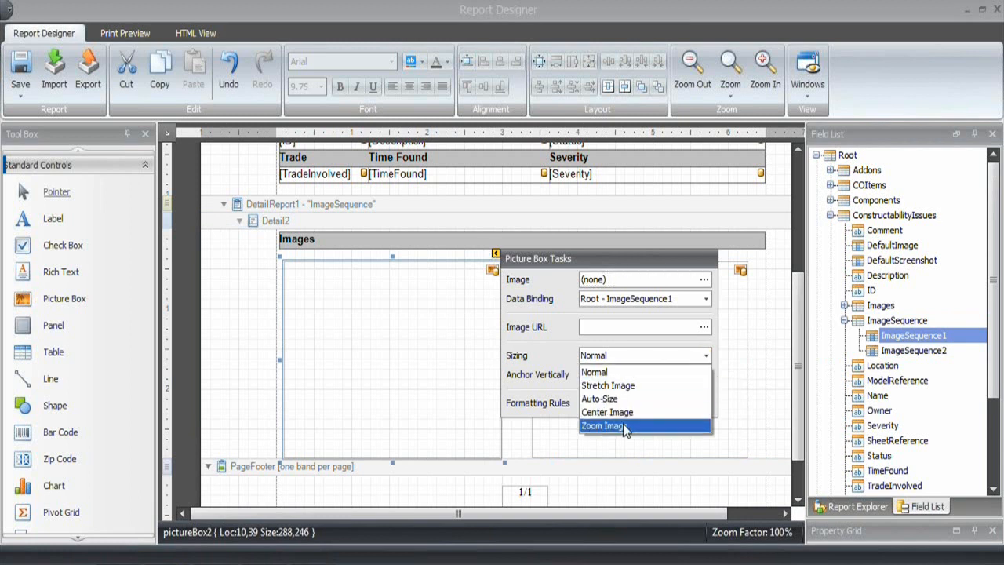
click(604, 425)
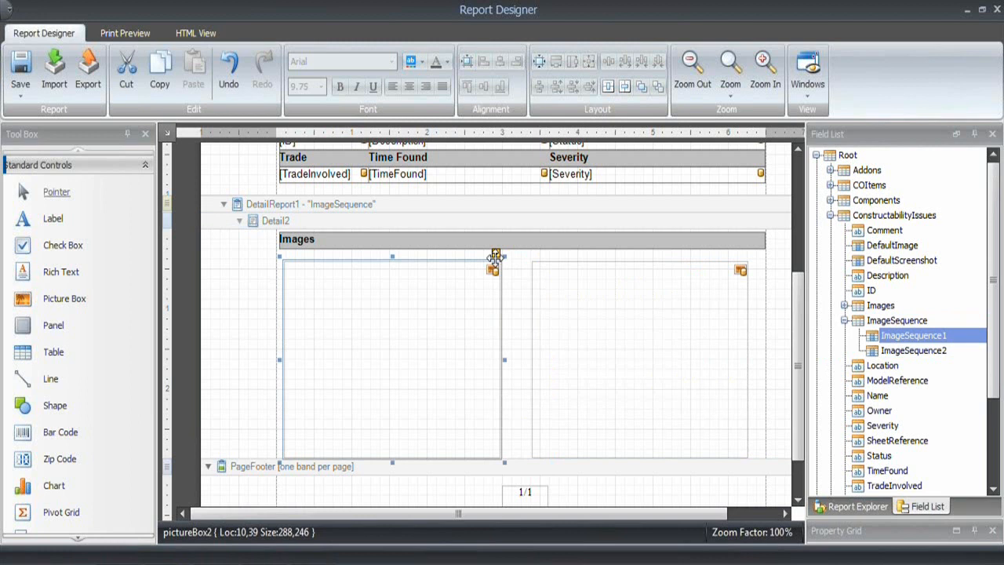
mouse_move(317, 342)
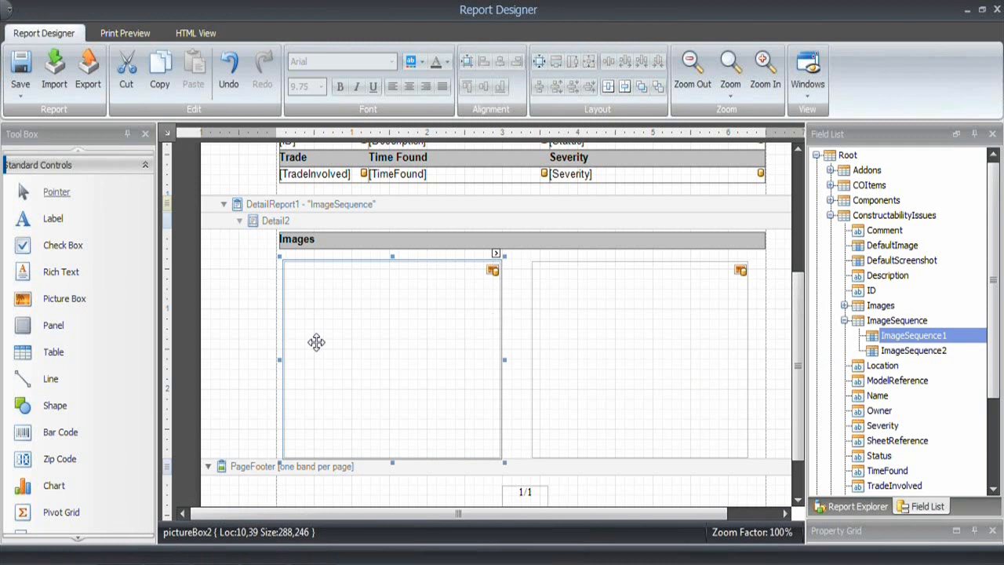
Bind the right picture box to ImageSequence2.
click(636, 358)
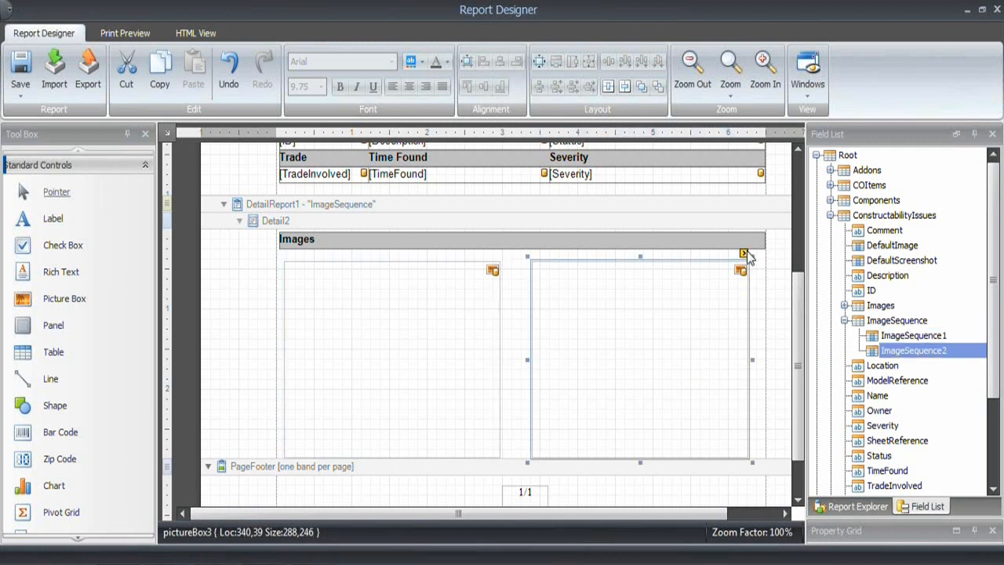
click(740, 253)
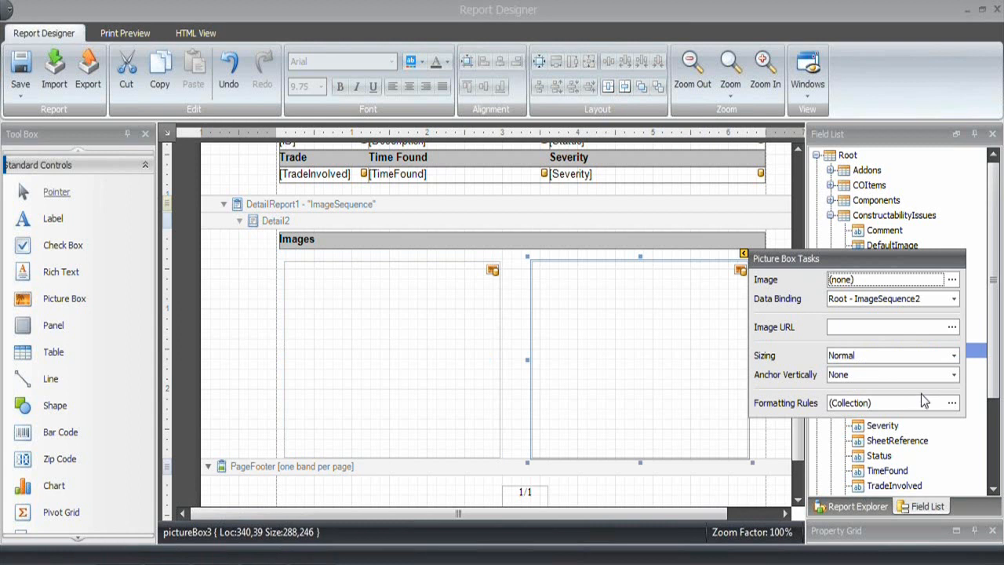
click(952, 355)
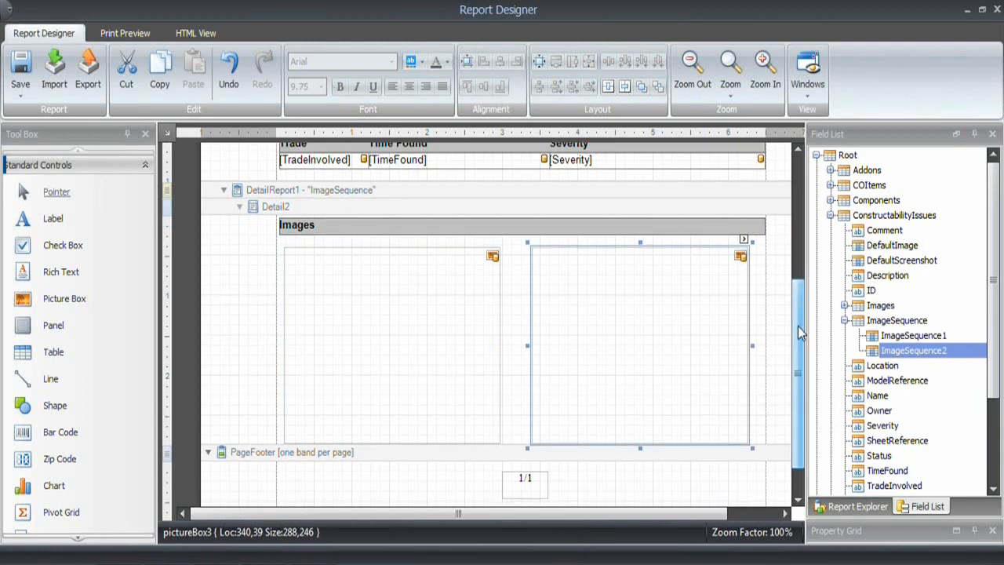
Set the ConstructabilityIssues detail band's Page Break property to After the Band.
scroll(up, 3)
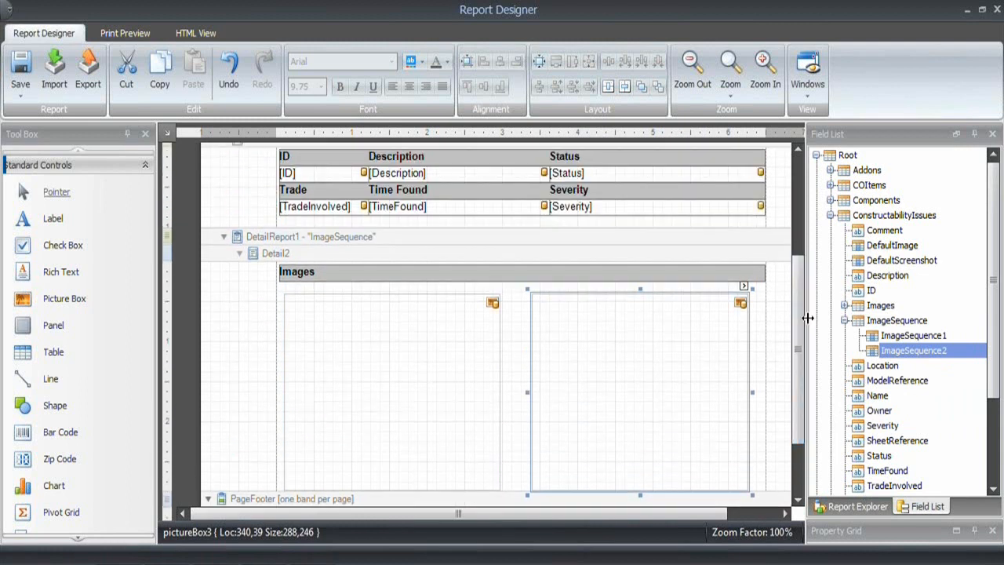
scroll(up, 3)
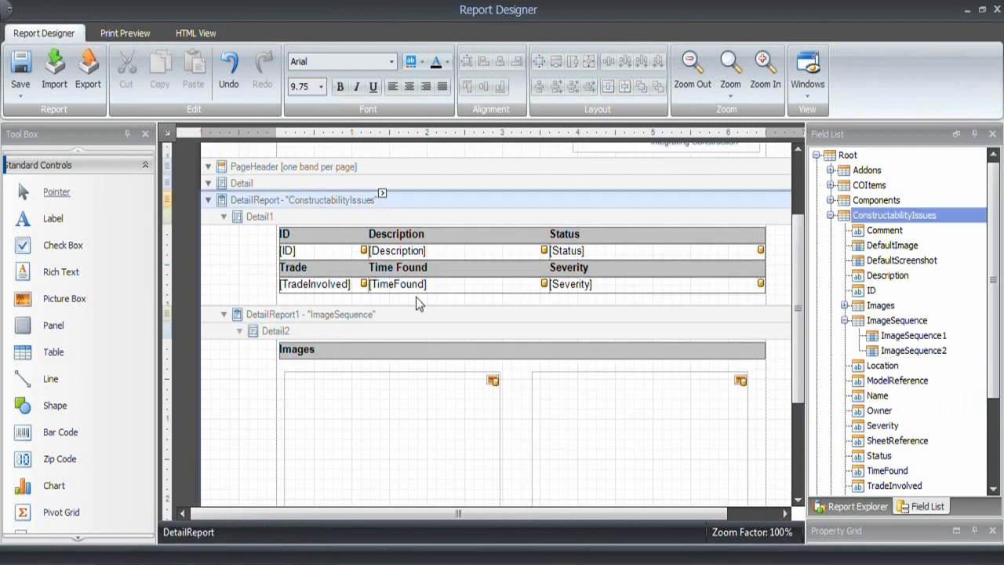
scroll(up, 3)
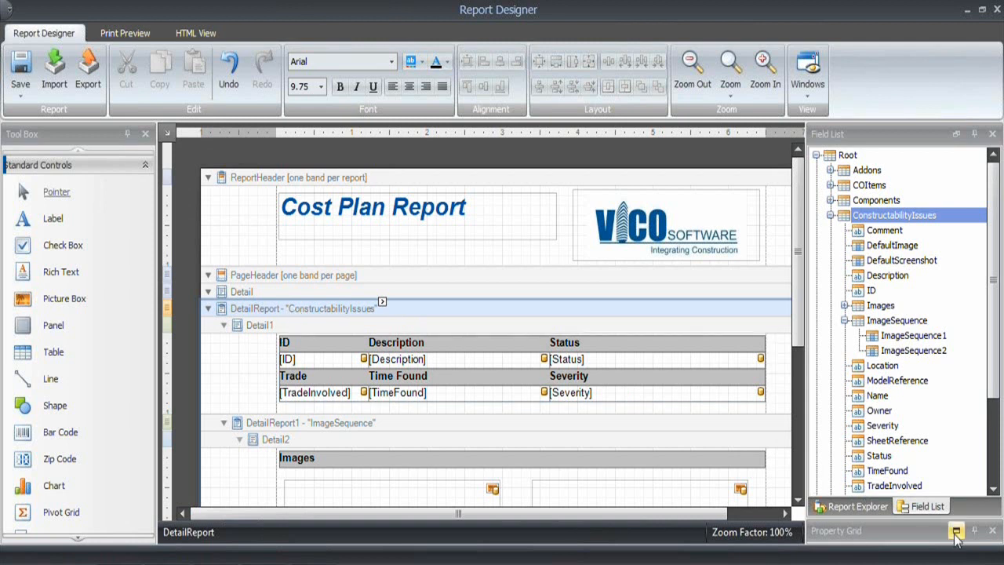
click(957, 532)
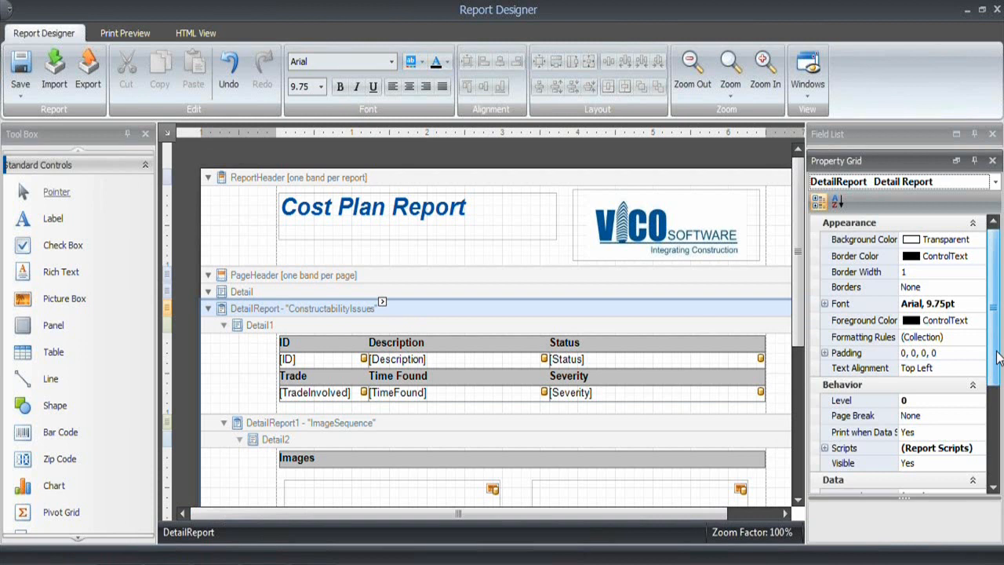
scroll(down, 3)
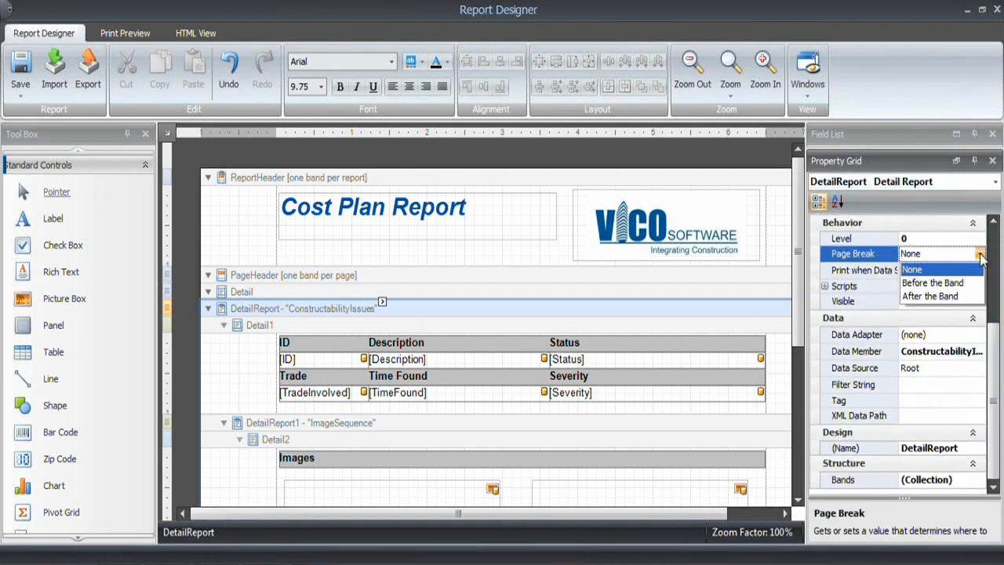
mouse_move(941, 295)
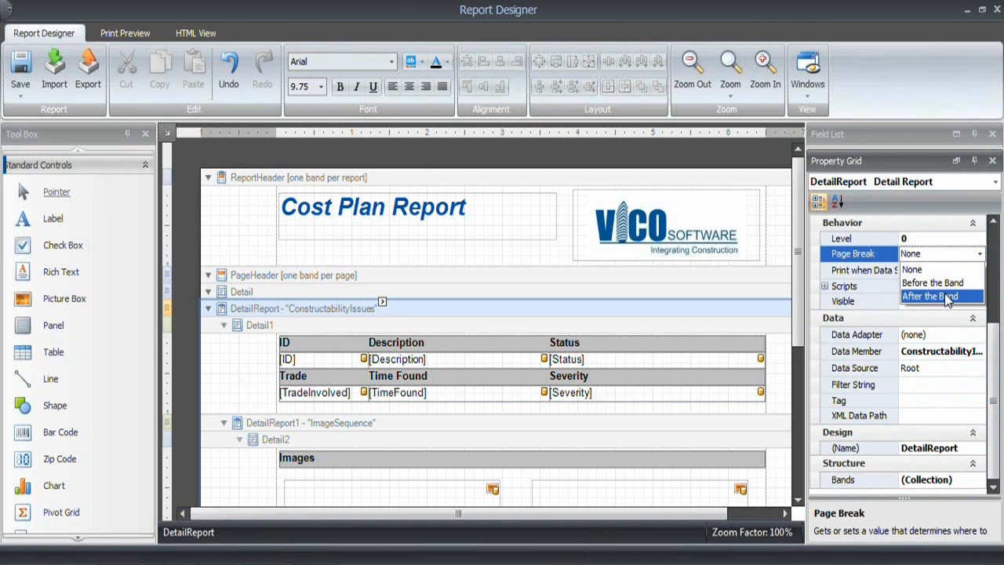
click(940, 295)
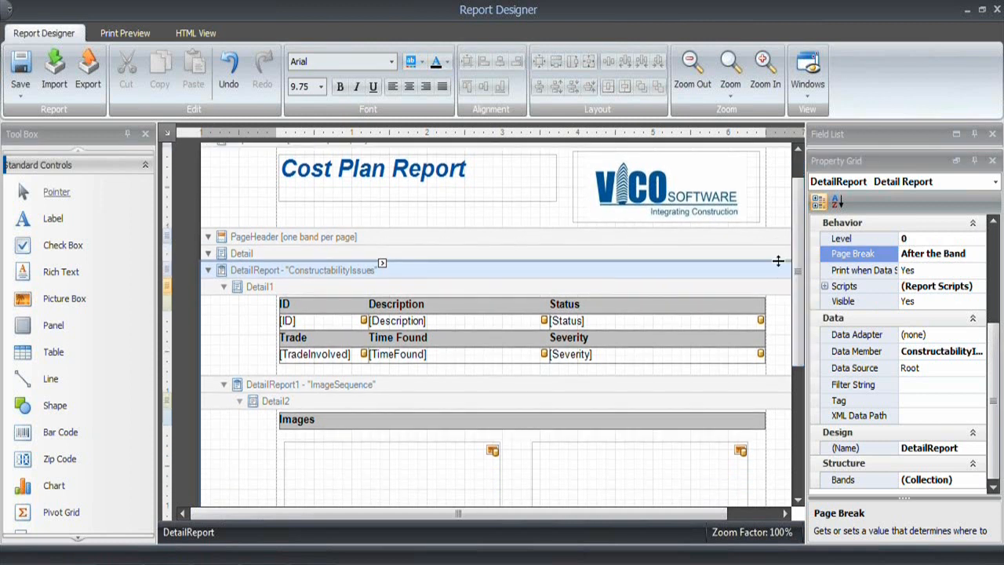
Draw a horizontal separator line across the page header beneath the title and logo.
click(374, 169)
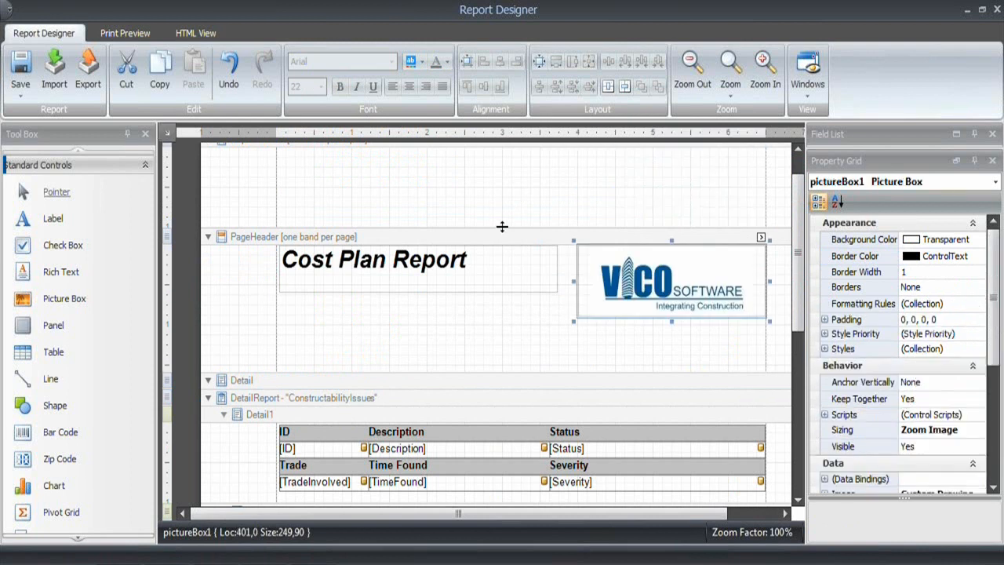
scroll(down, 3)
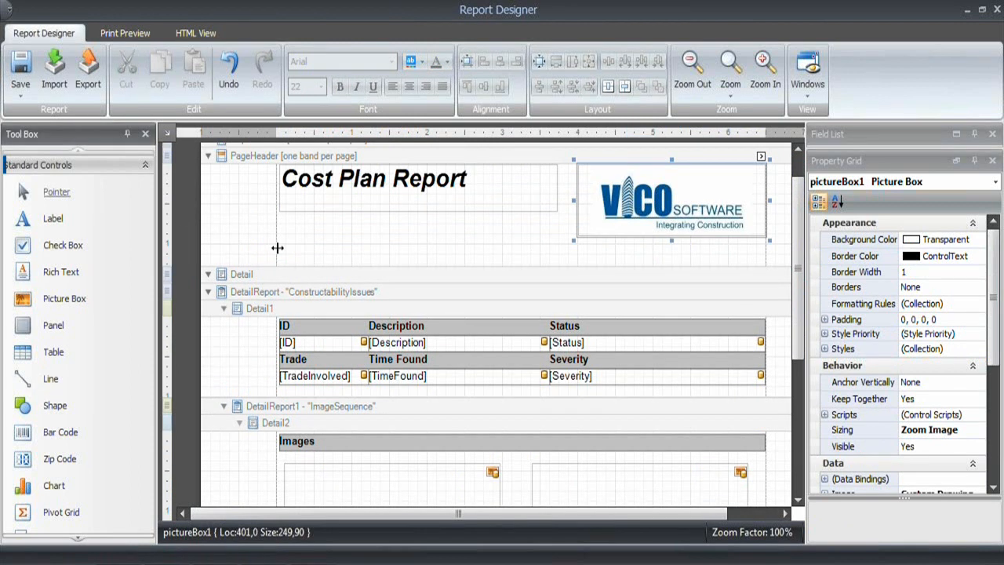
mouse_move(223, 335)
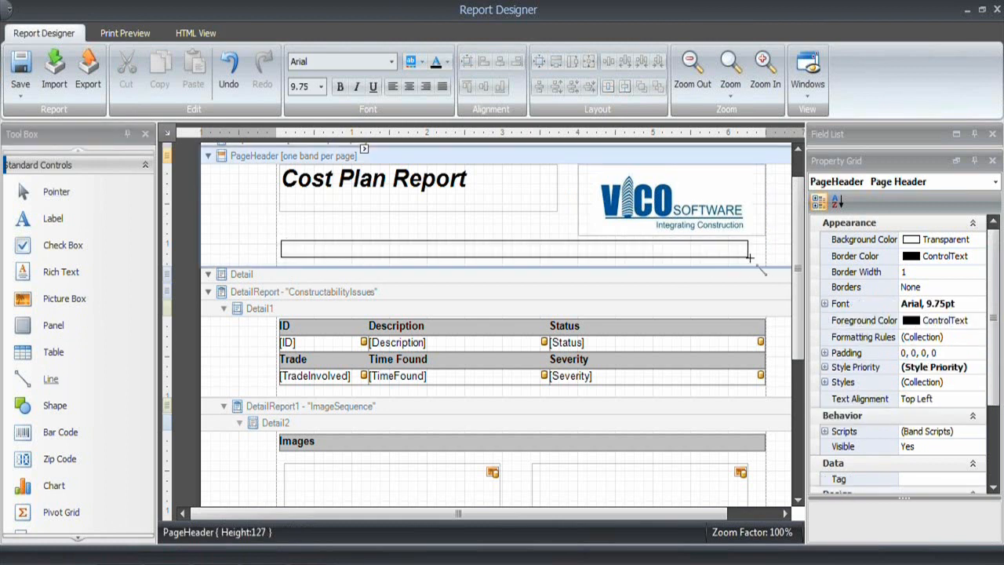
click(518, 247)
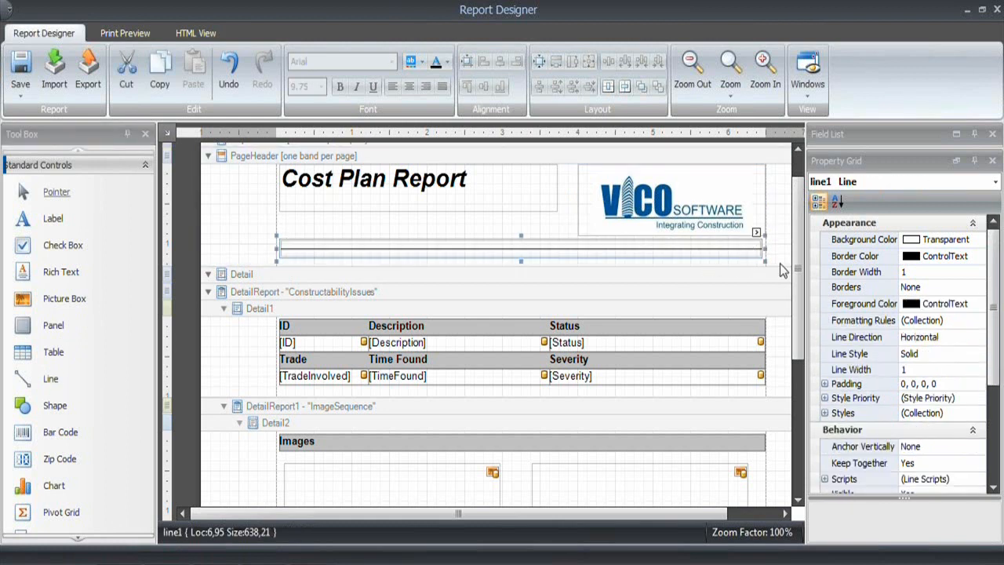
click(314, 155)
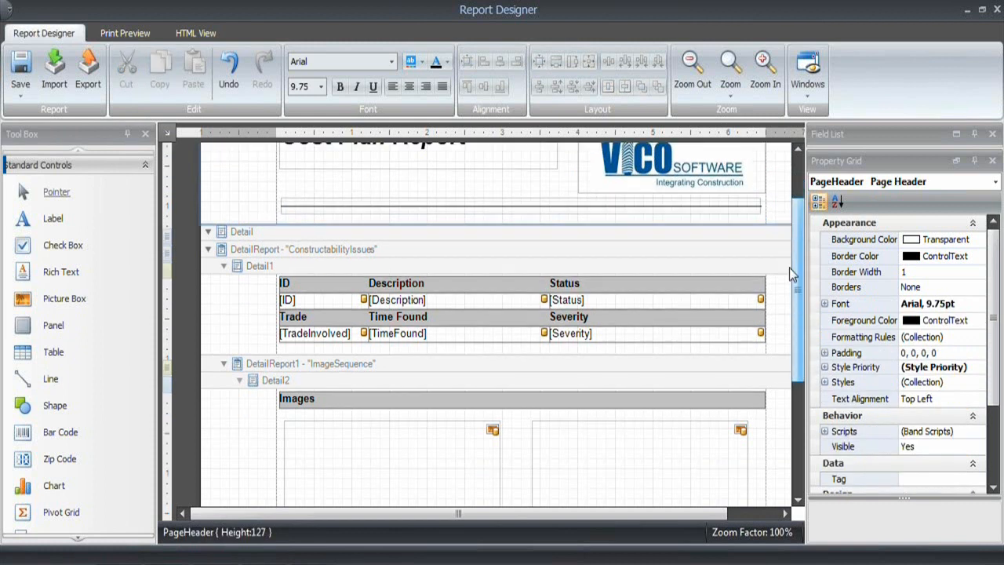
scroll(down, 3)
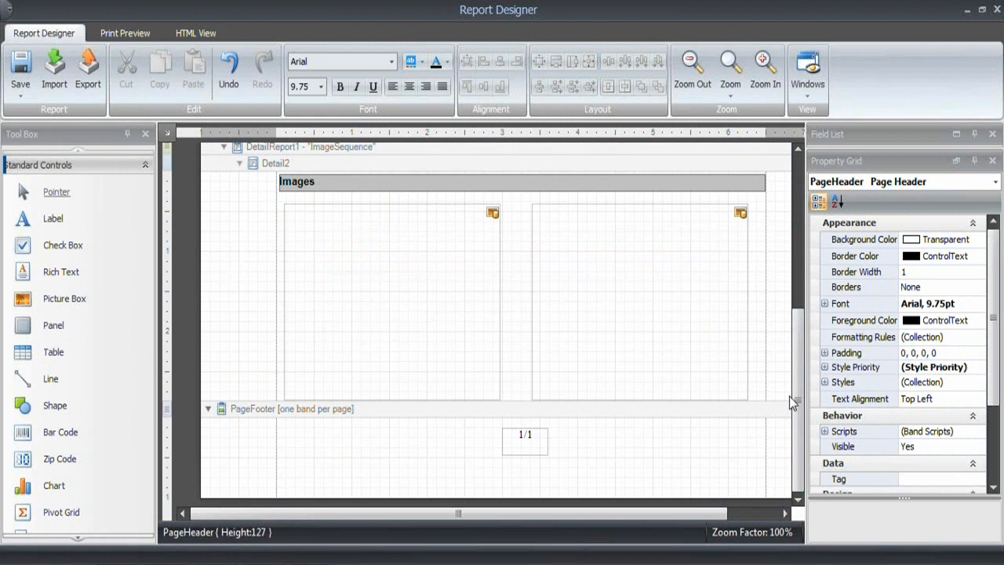
scroll(up, 3)
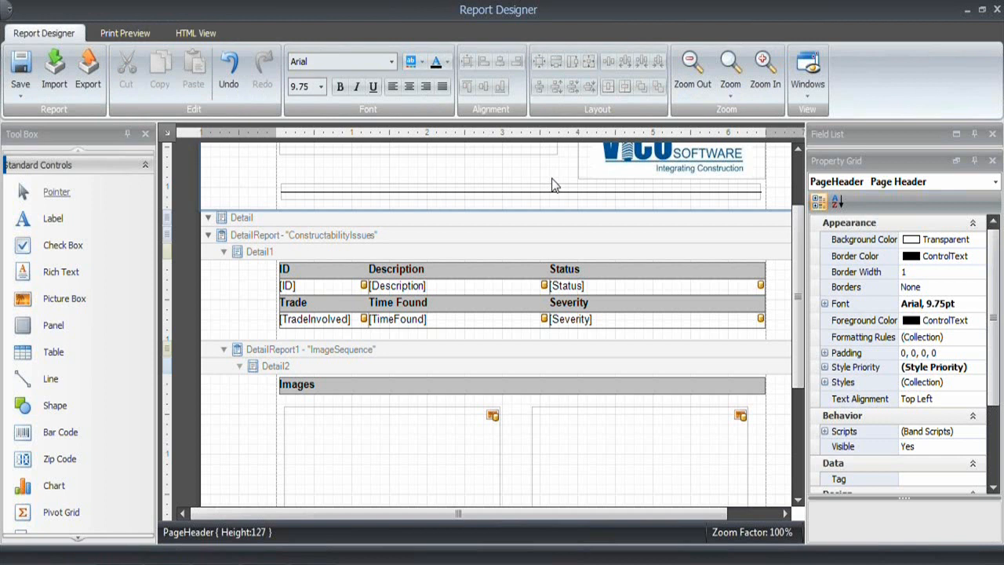
mouse_move(640, 144)
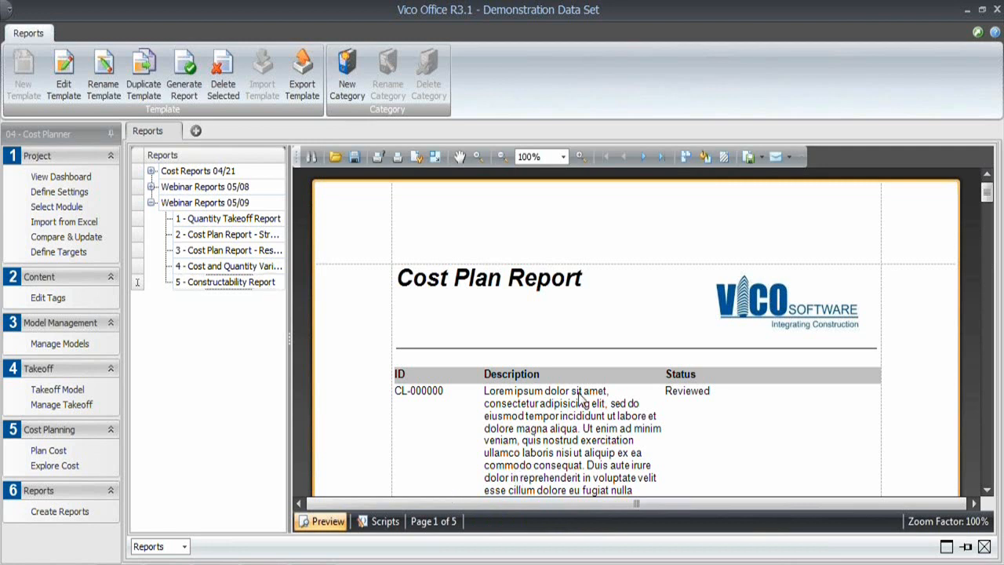
Scroll through the generated report preview, reviewing each issue's ID, trade, severity and viewpoint images page by page.
scroll(down, 3)
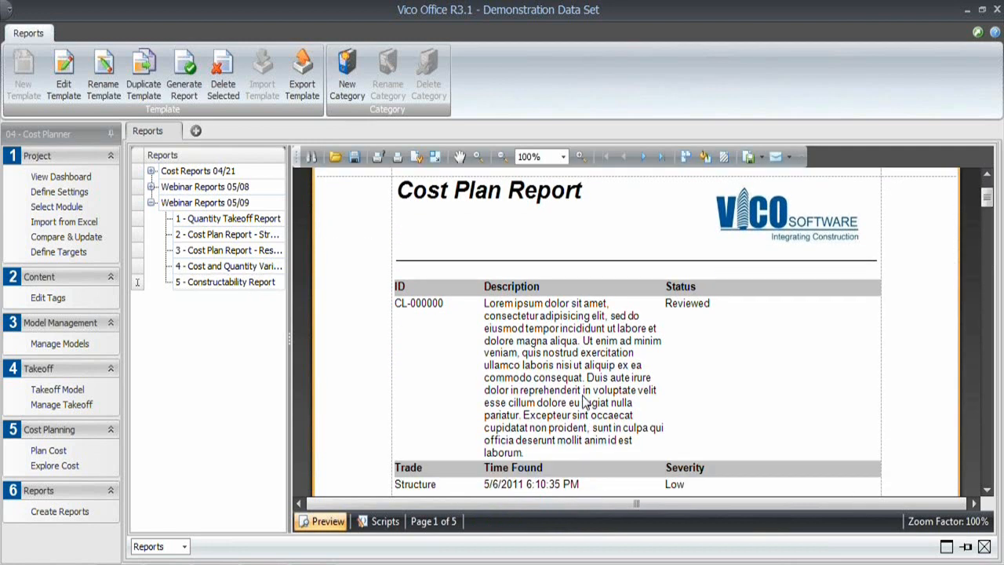
scroll(down, 3)
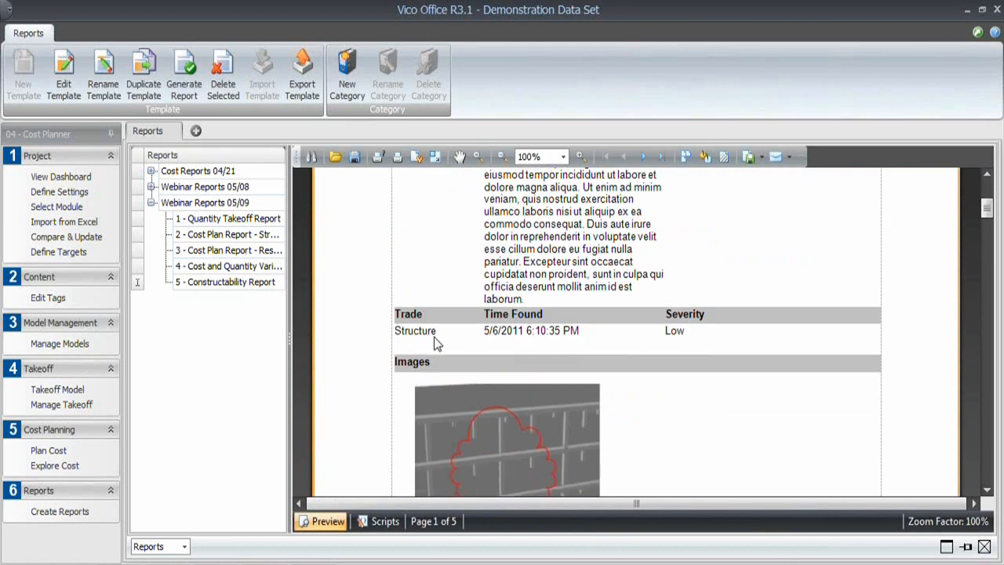
scroll(down, 3)
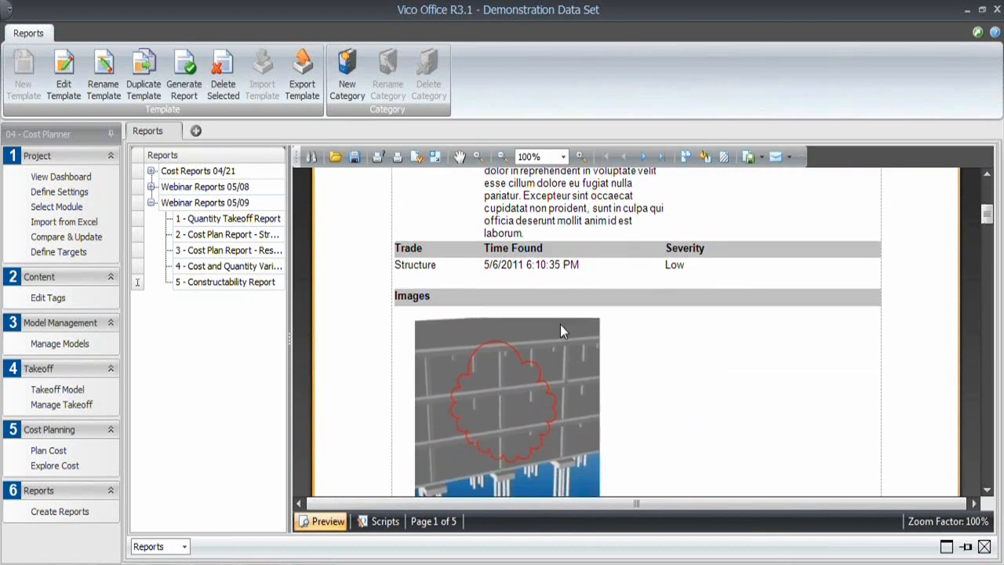
scroll(down, 3)
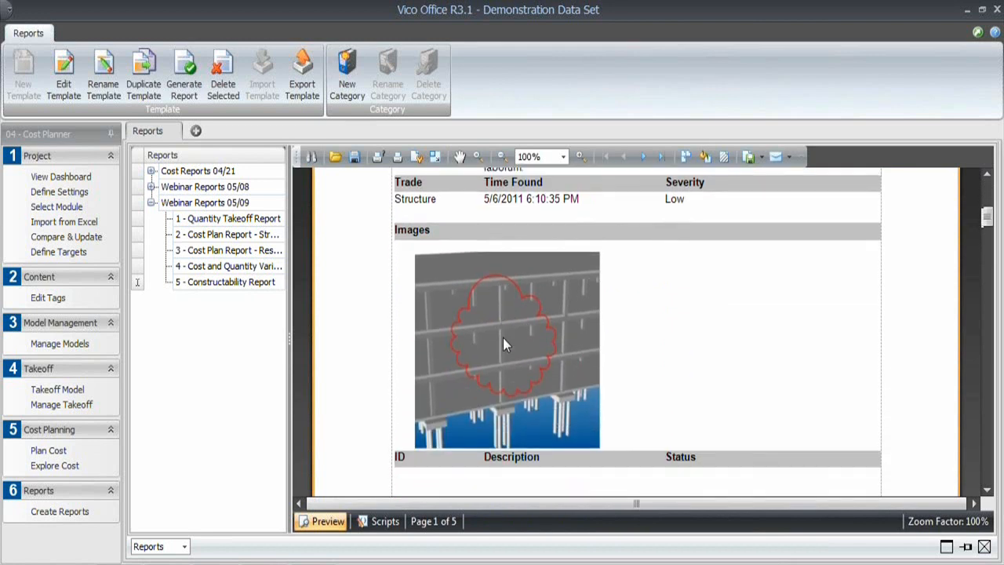
scroll(down, 3)
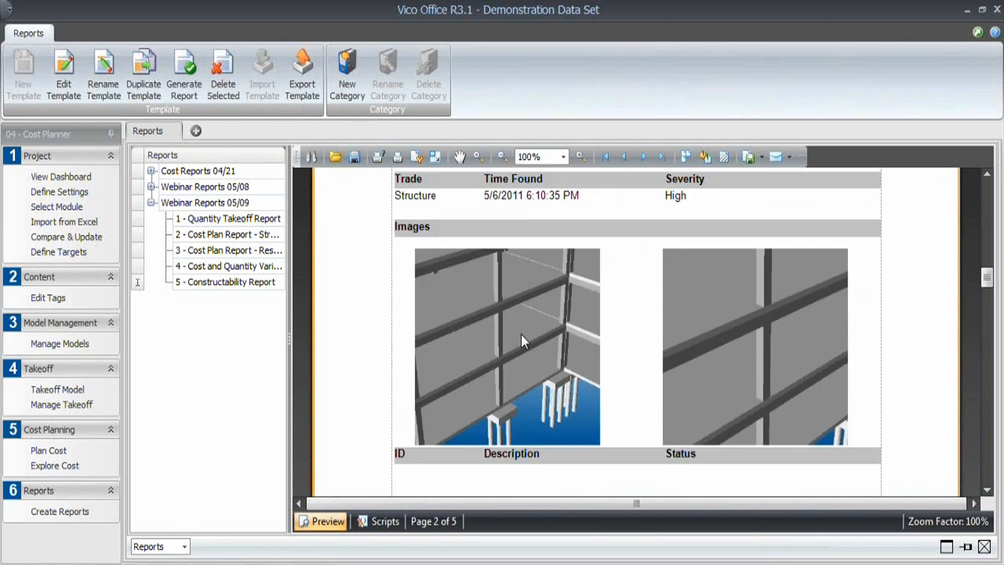
scroll(down, 3)
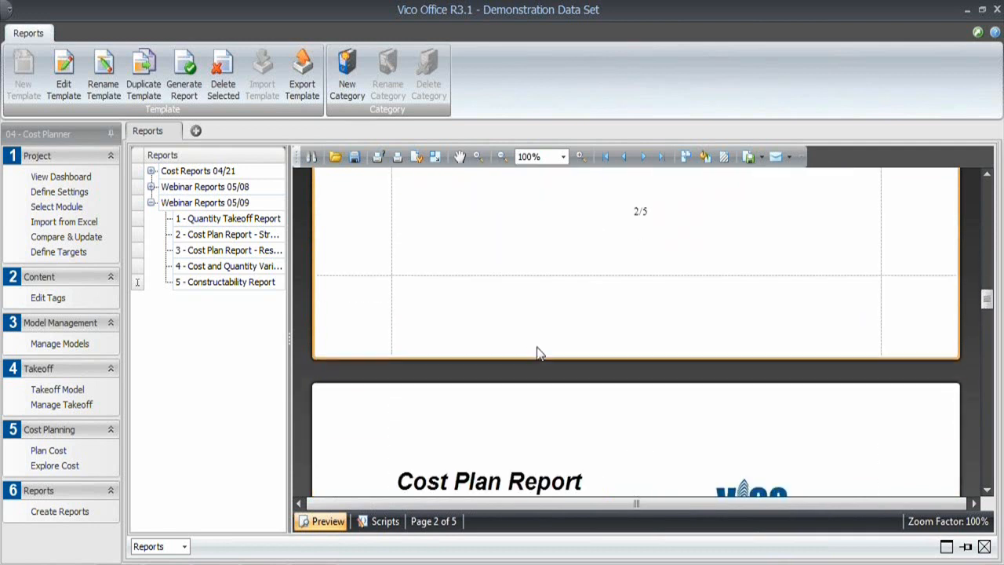
scroll(down, 3)
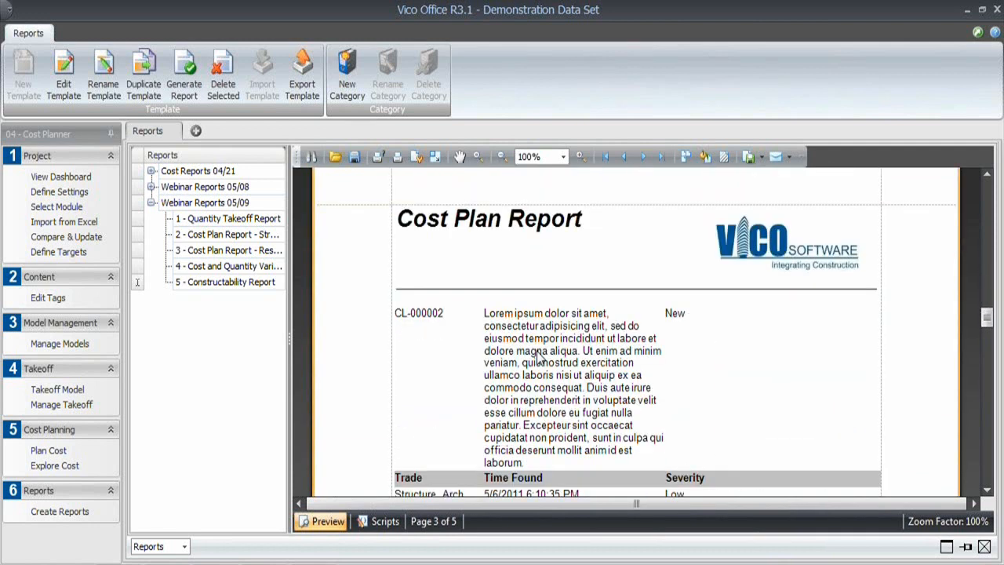
scroll(down, 3)
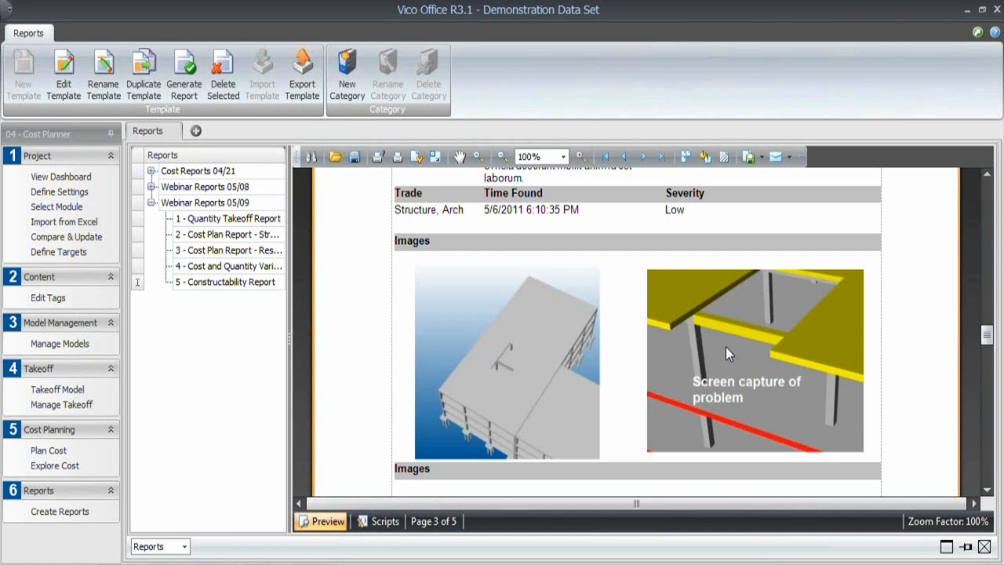
mouse_move(483, 236)
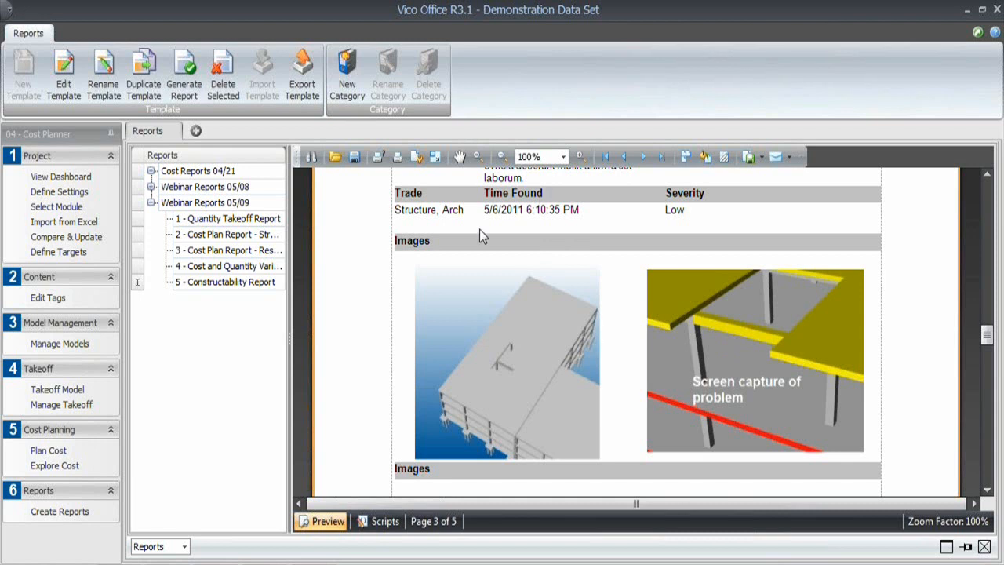